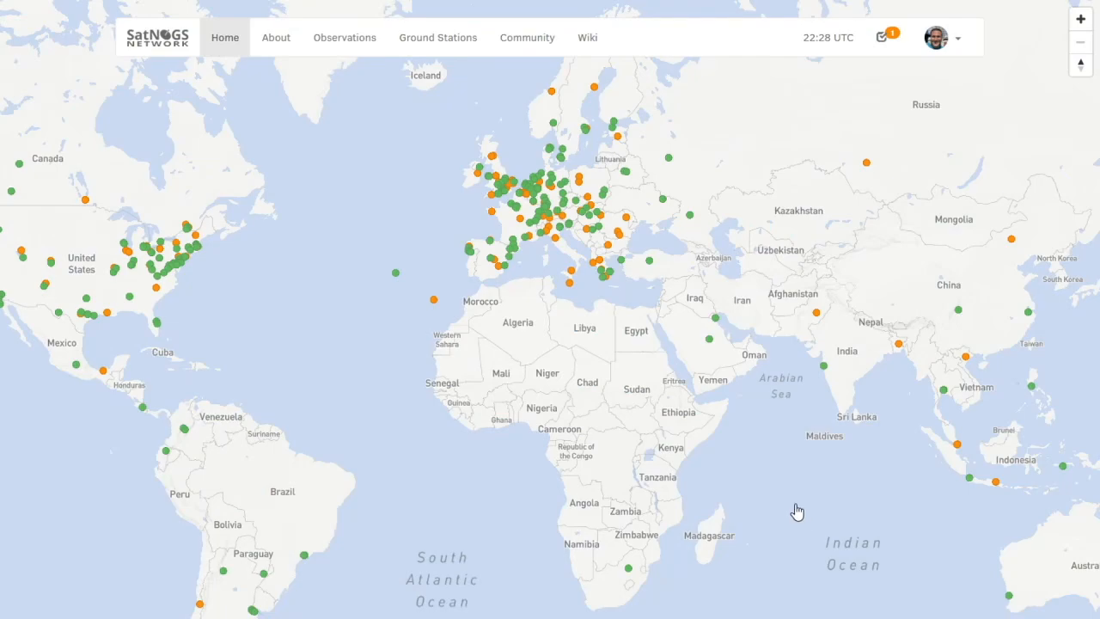
{"action": "mouse_move", "coordinate": [787, 506]}
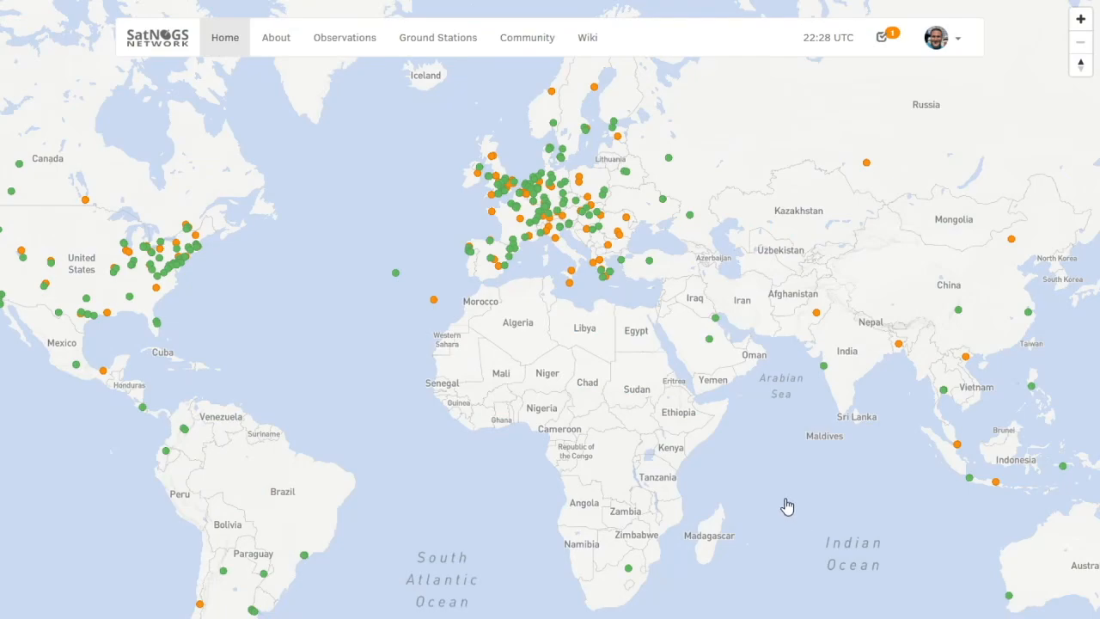
{"action": "mouse_move", "coordinate": [780, 502]}
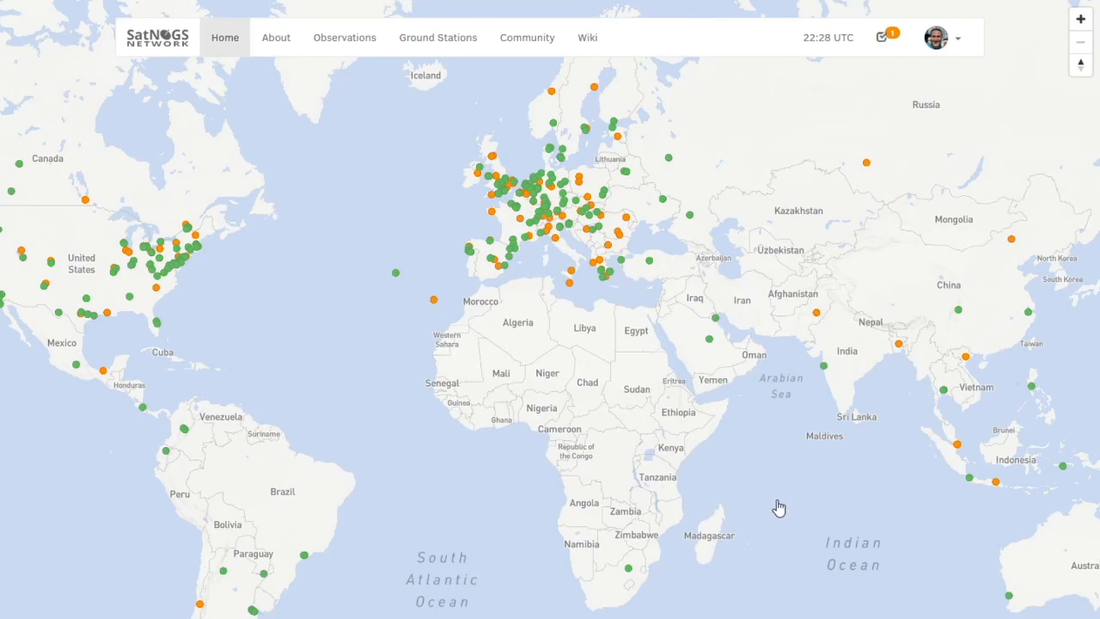
{"action": "mouse_move", "coordinate": [753, 502]}
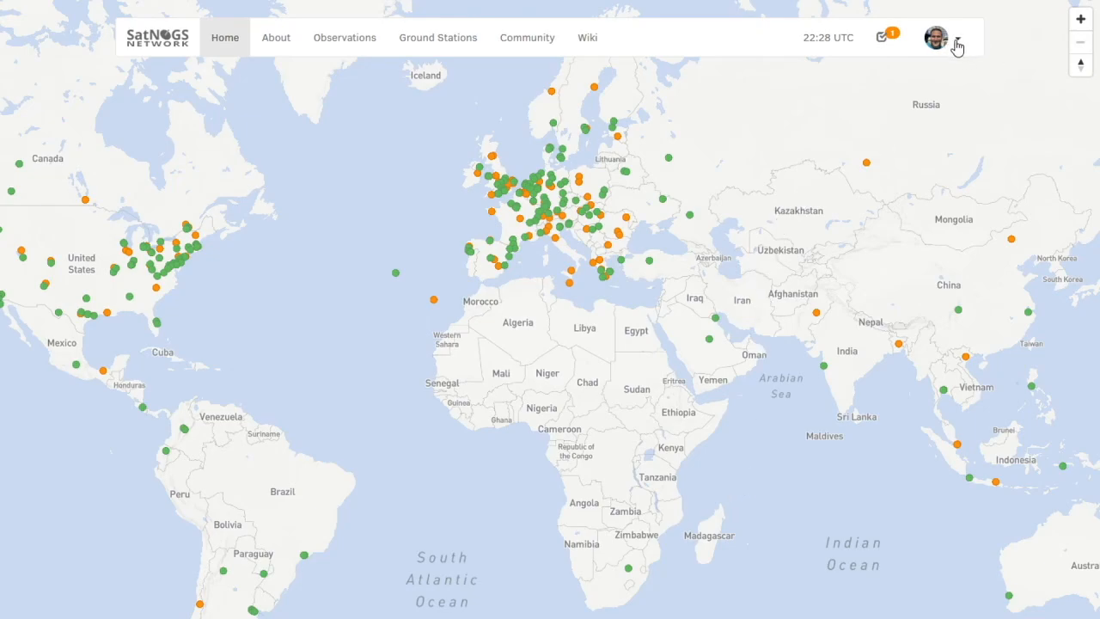
Calculate future passes for the KB9JHU ground station.
{"action": "left_click", "coordinate": [956, 45]}
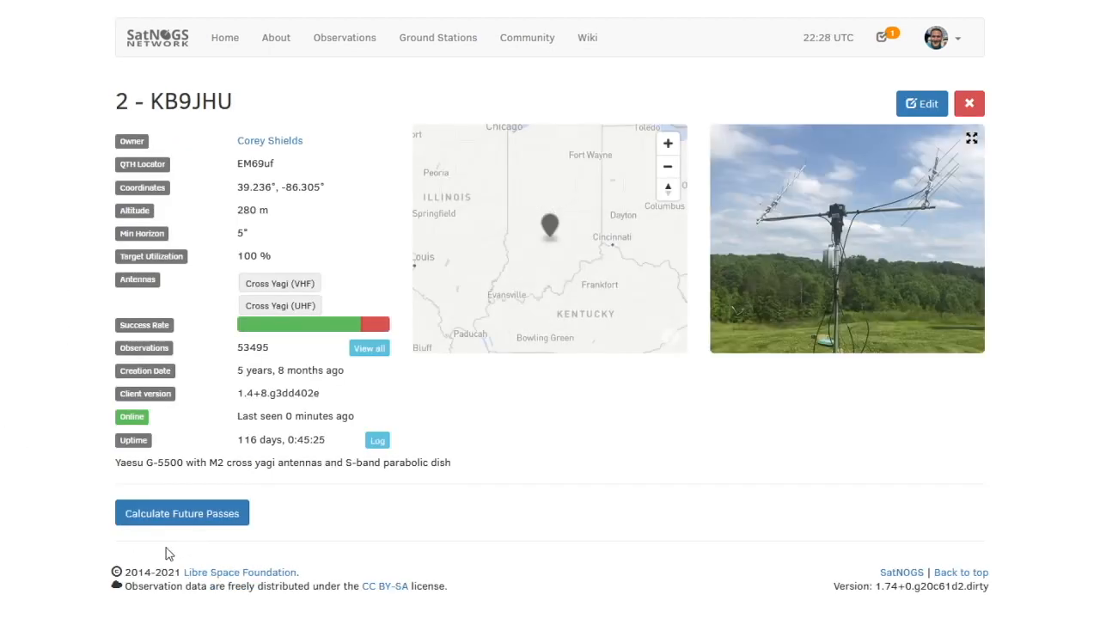
{"action": "left_click", "coordinate": [182, 512]}
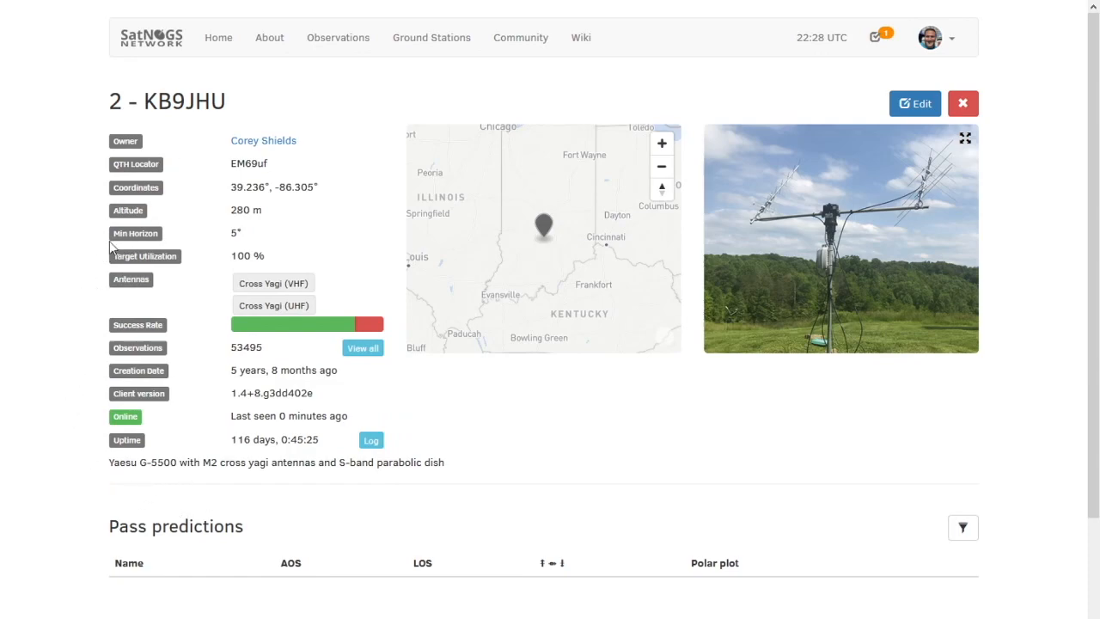
{"action": "mouse_move", "coordinate": [195, 331]}
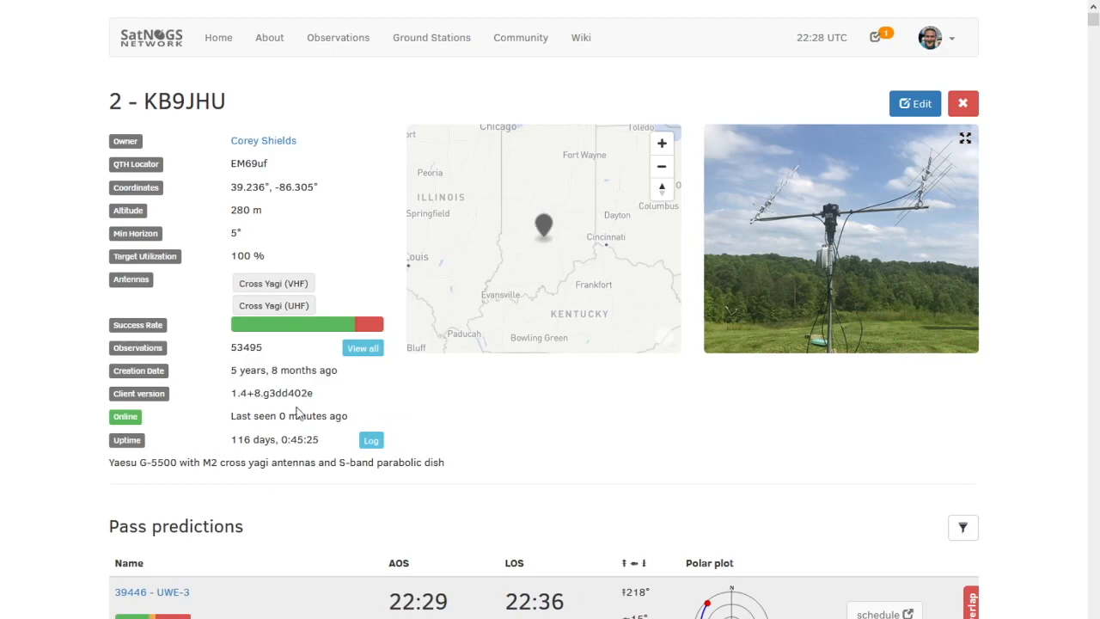
{"action": "mouse_move", "coordinate": [220, 404]}
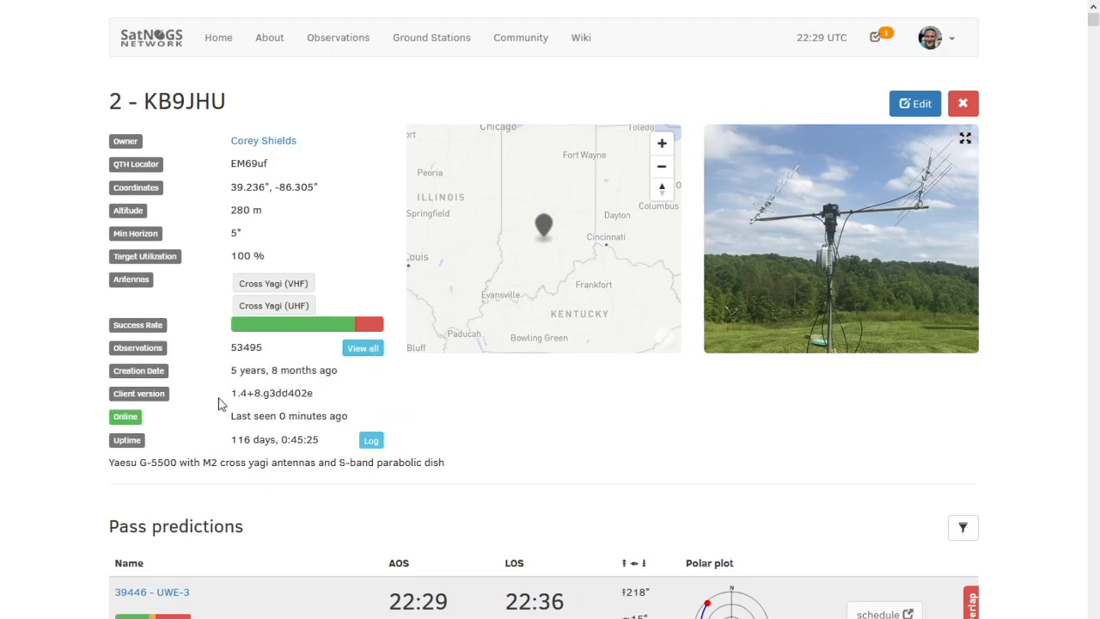
Scroll through the predicted passes for 2021-04-08 with their times and polar plots.
{"action": "scroll", "scroll_direction": "down", "scroll_amount": 3}
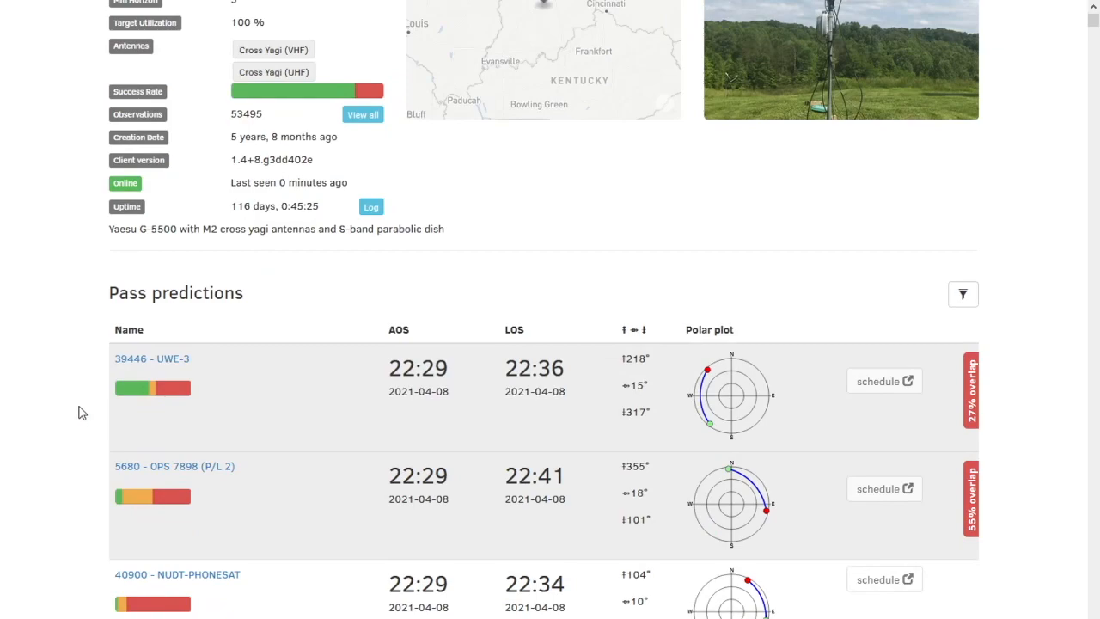
{"action": "scroll", "scroll_direction": "down", "scroll_amount": 3}
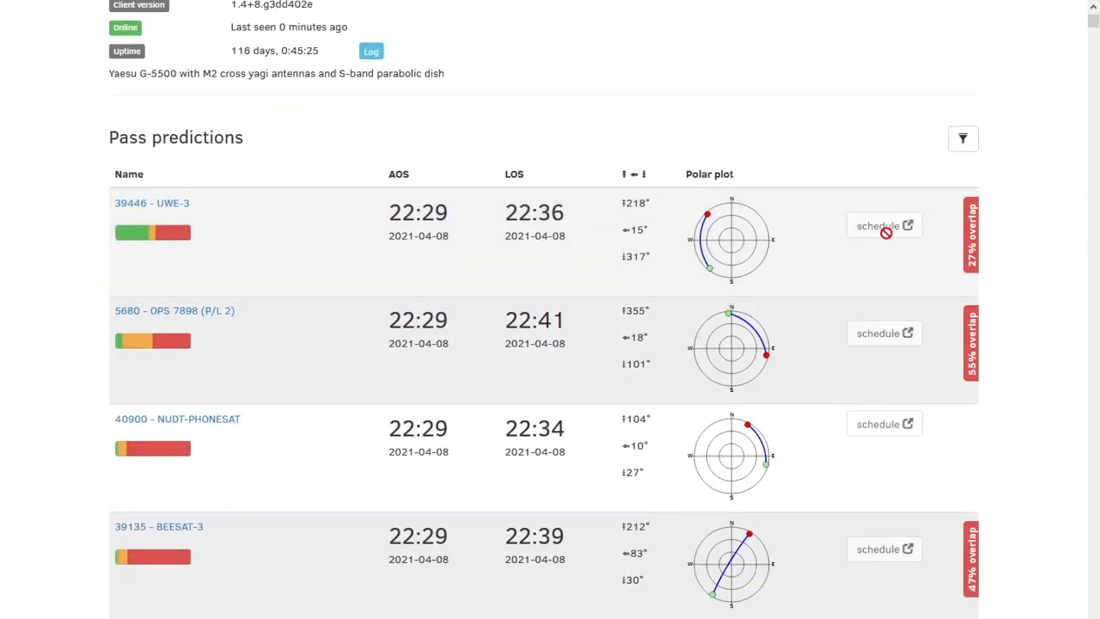
{"action": "scroll", "scroll_direction": "down", "scroll_amount": 3}
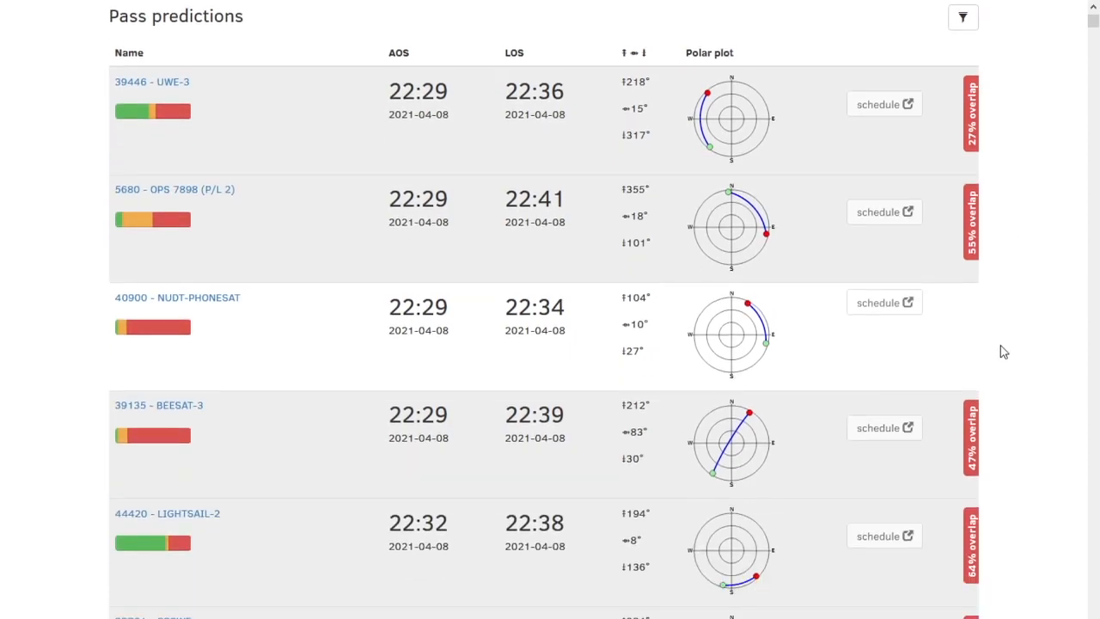
{"action": "scroll", "scroll_direction": "down", "scroll_amount": 3}
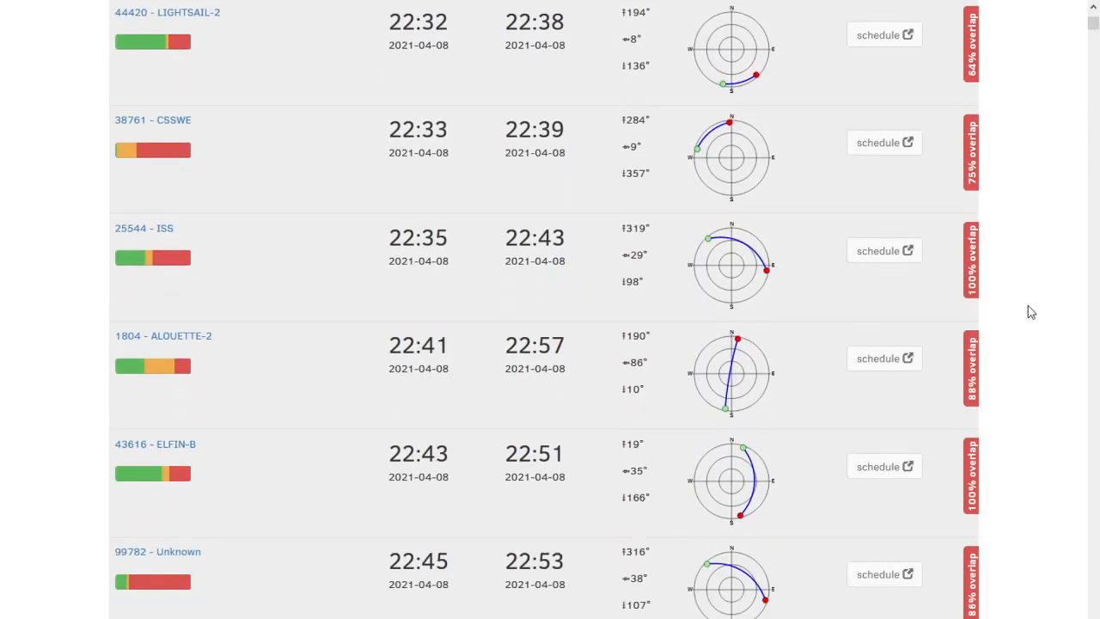
{"action": "scroll", "scroll_direction": "down", "scroll_amount": 3}
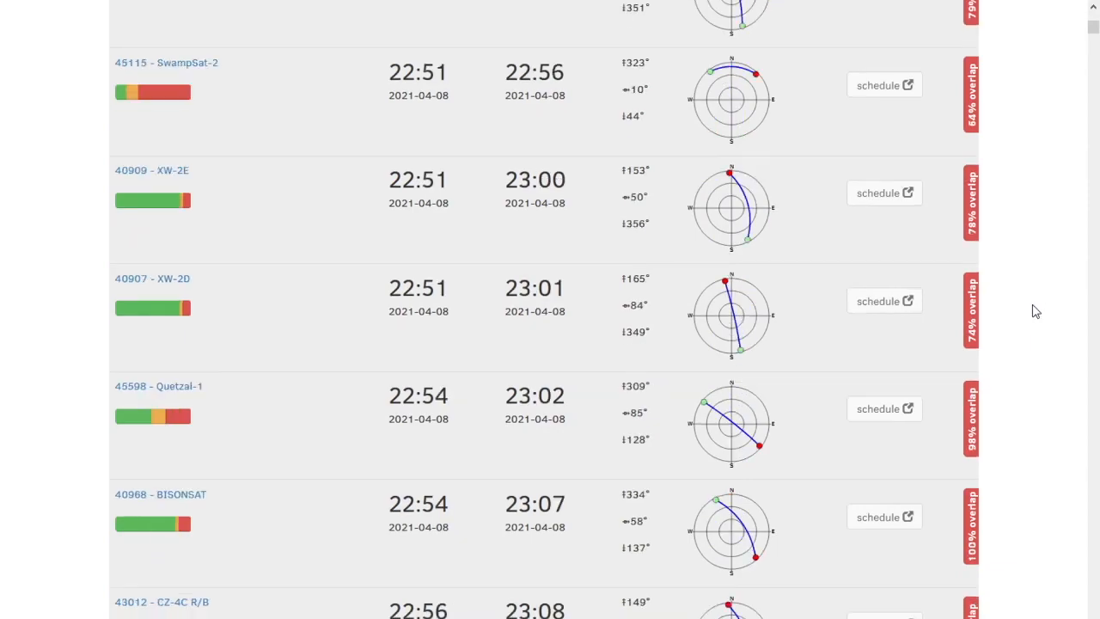
{"action": "scroll", "scroll_direction": "down", "scroll_amount": 3}
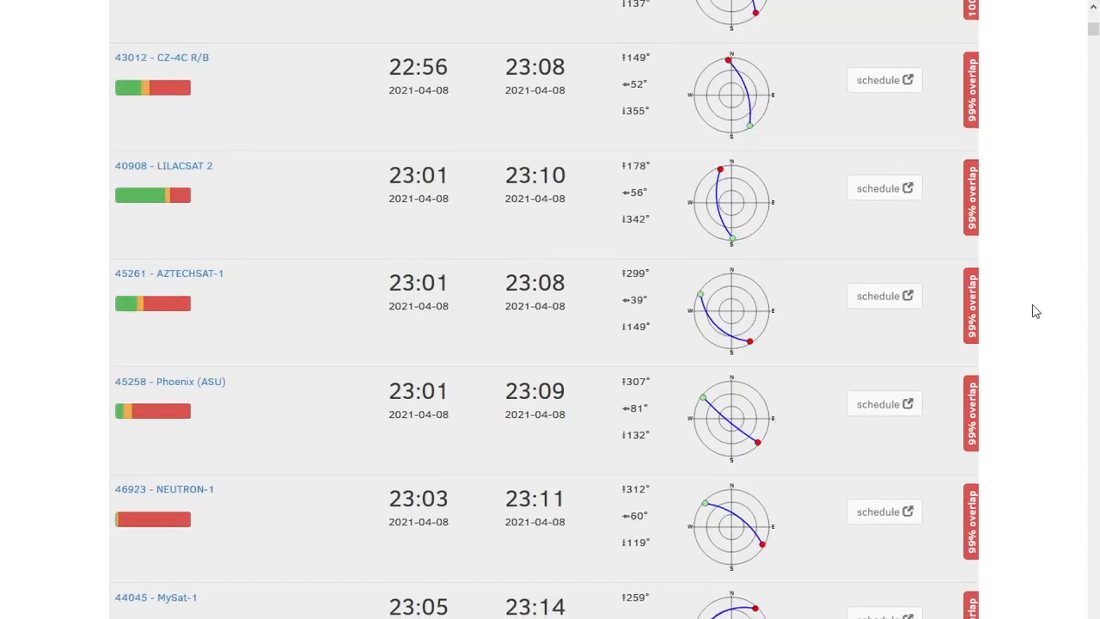
{"action": "scroll", "scroll_direction": "down", "scroll_amount": 3}
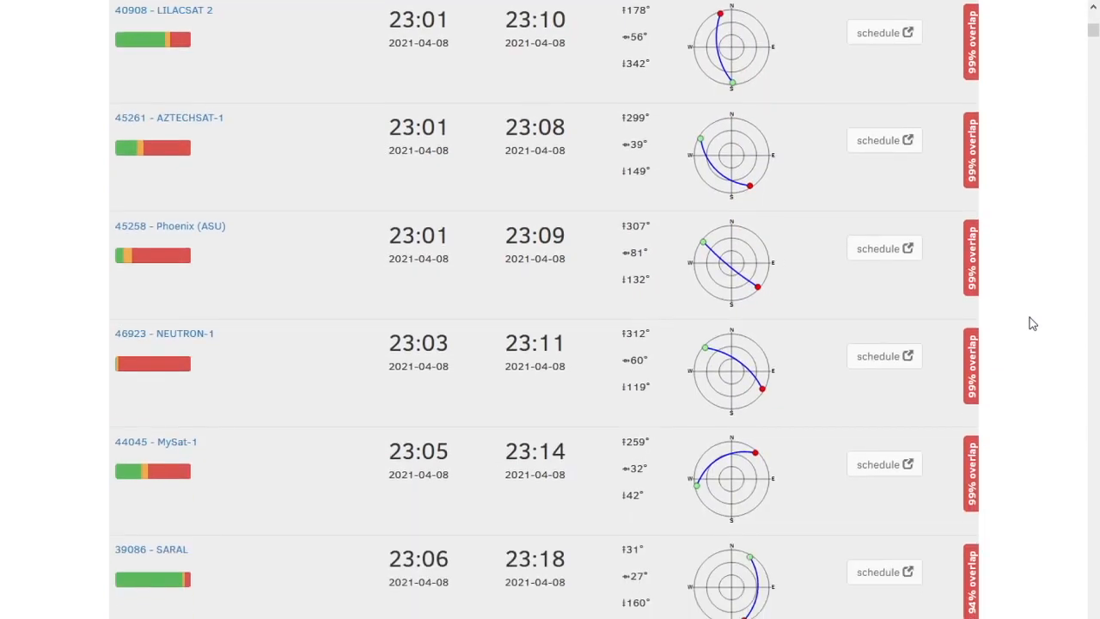
{"action": "scroll", "scroll_direction": "down", "scroll_amount": 3}
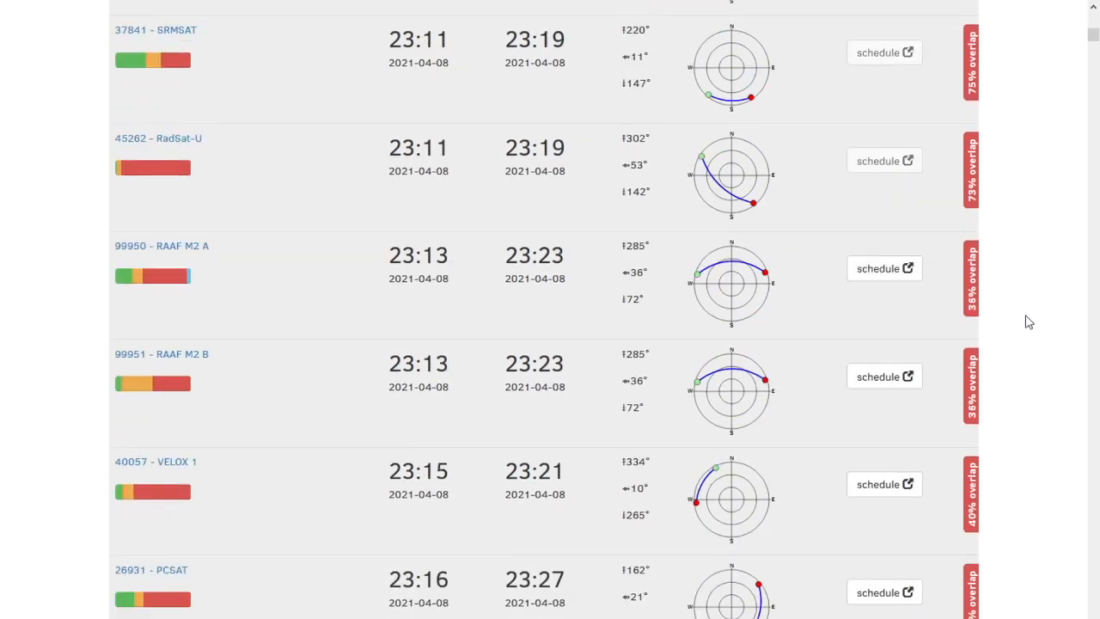
{"action": "scroll", "scroll_direction": "down", "scroll_amount": 3}
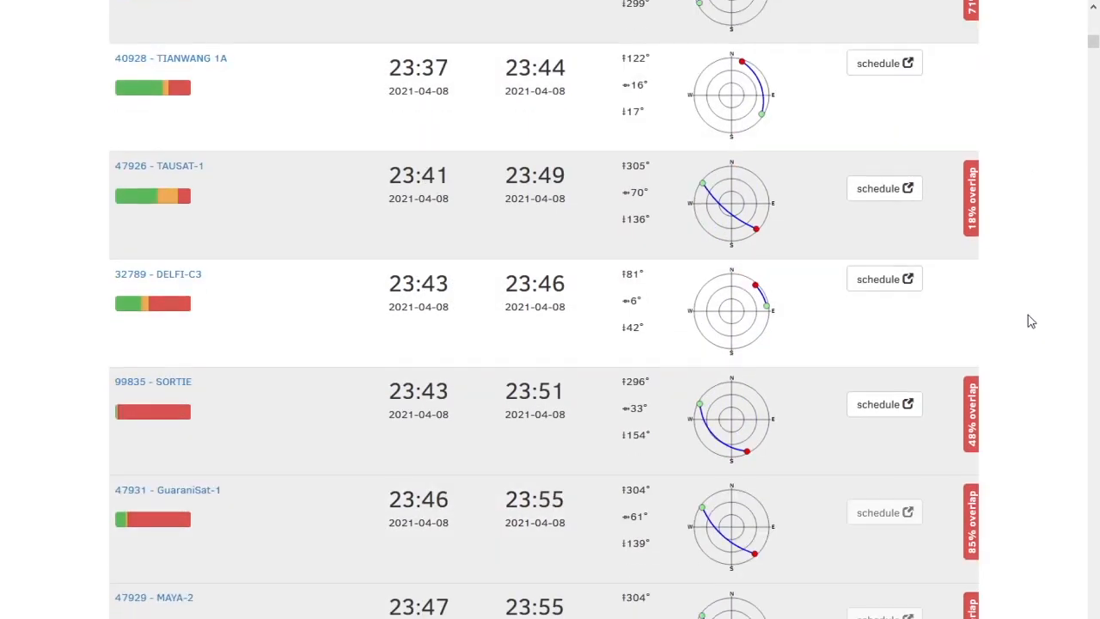
{"action": "scroll", "scroll_direction": "down", "scroll_amount": 3}
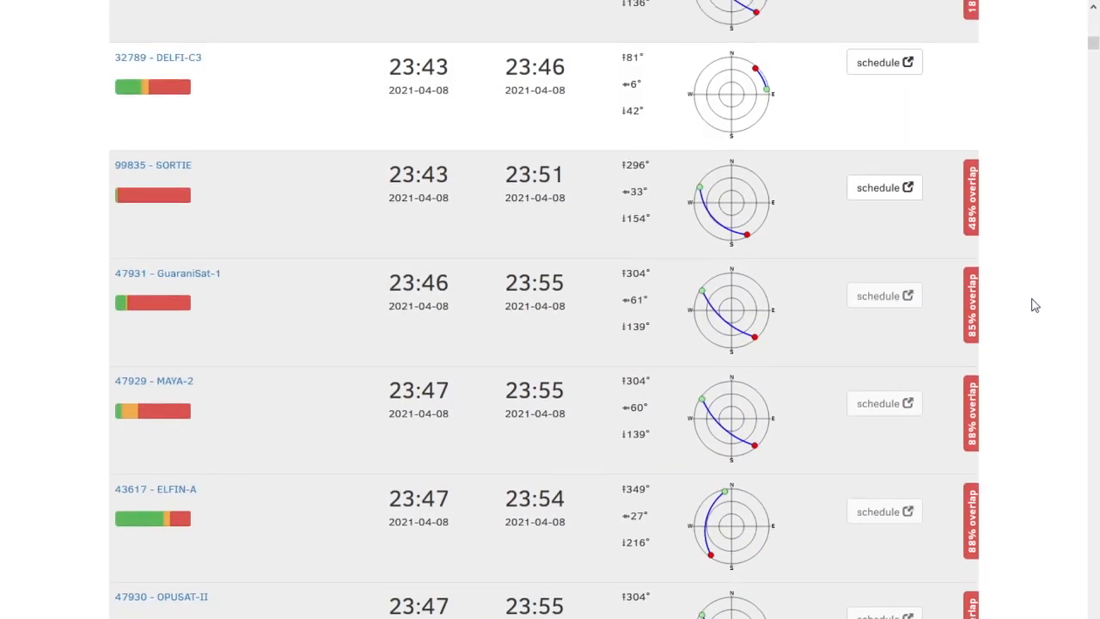
{"action": "scroll", "scroll_direction": "up", "scroll_amount": 3}
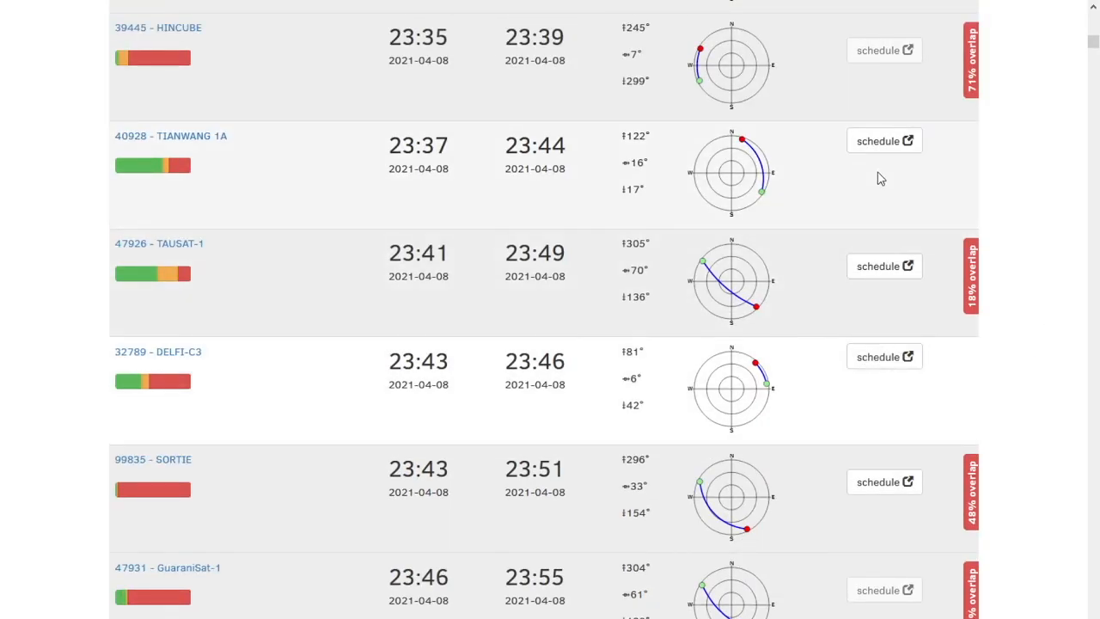
Schedule the TIANWANG 1A pass 23:37–23:45 on KB9JHU with the Mode U GMSK4k8 Camera transmitter.
{"action": "left_click", "coordinate": [883, 141]}
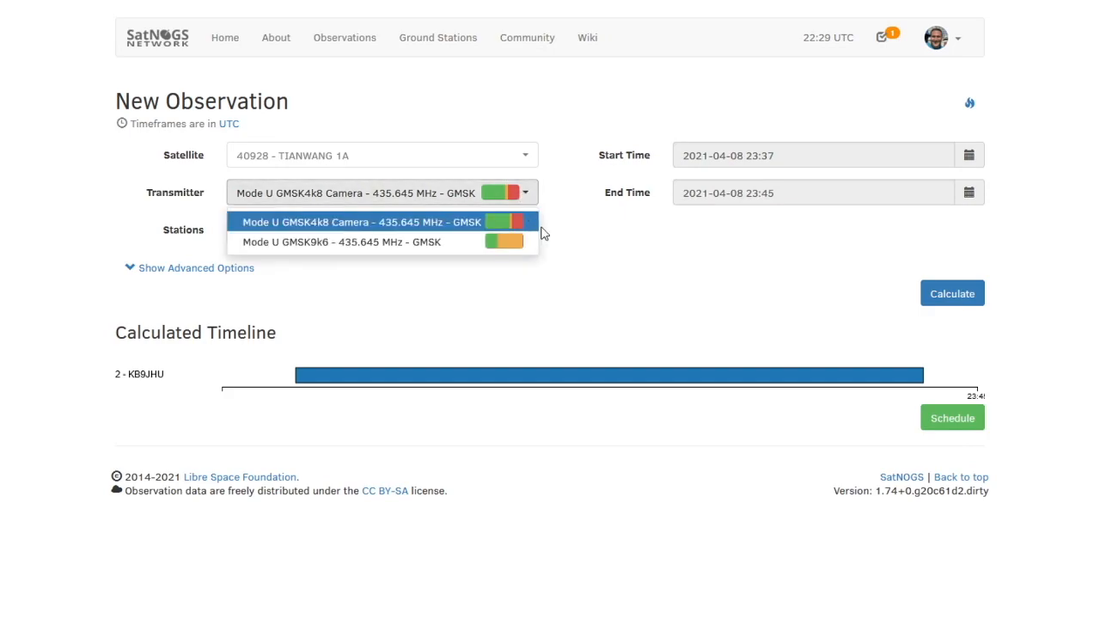
{"action": "left_click", "coordinate": [361, 220]}
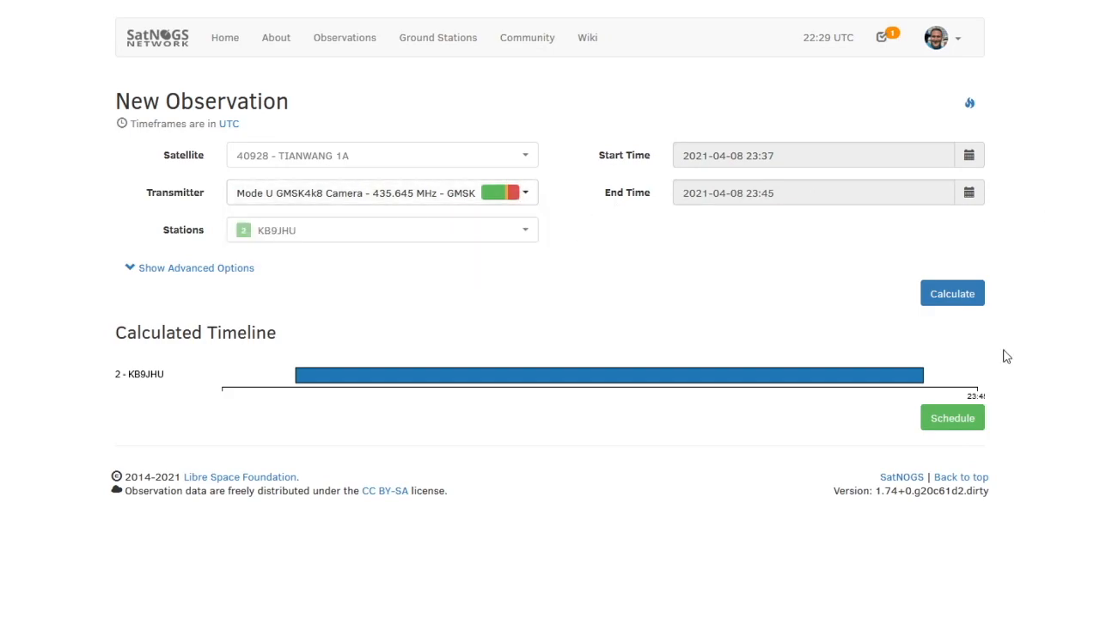
{"action": "mouse_move", "coordinate": [891, 301]}
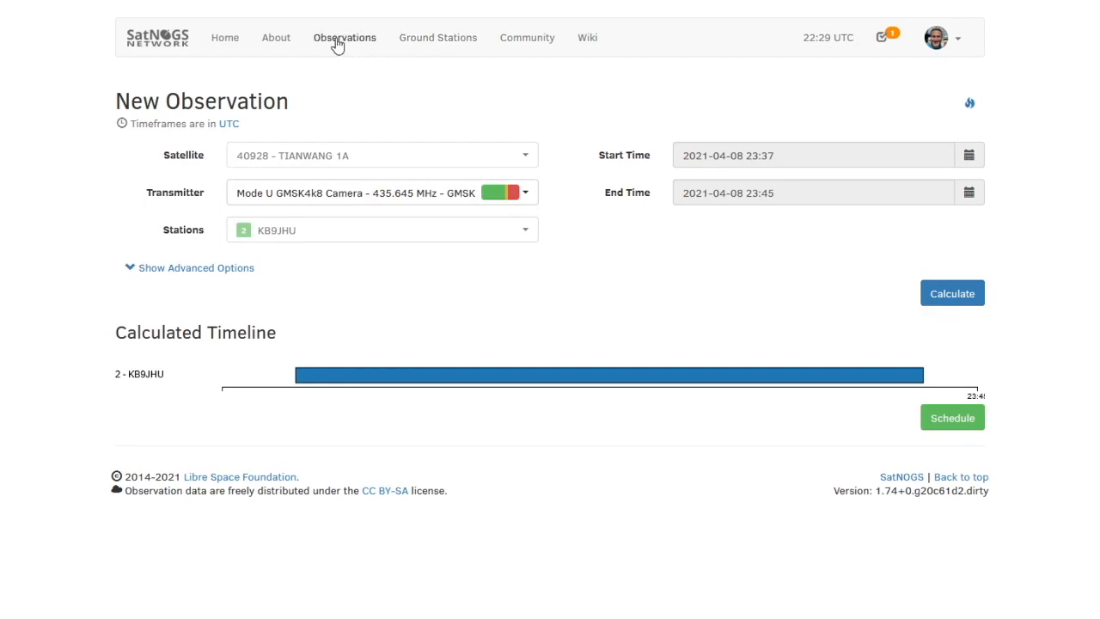
Filter the observations list to good-status results only, leaving 128,596 pages.
{"action": "left_click", "coordinate": [344, 38]}
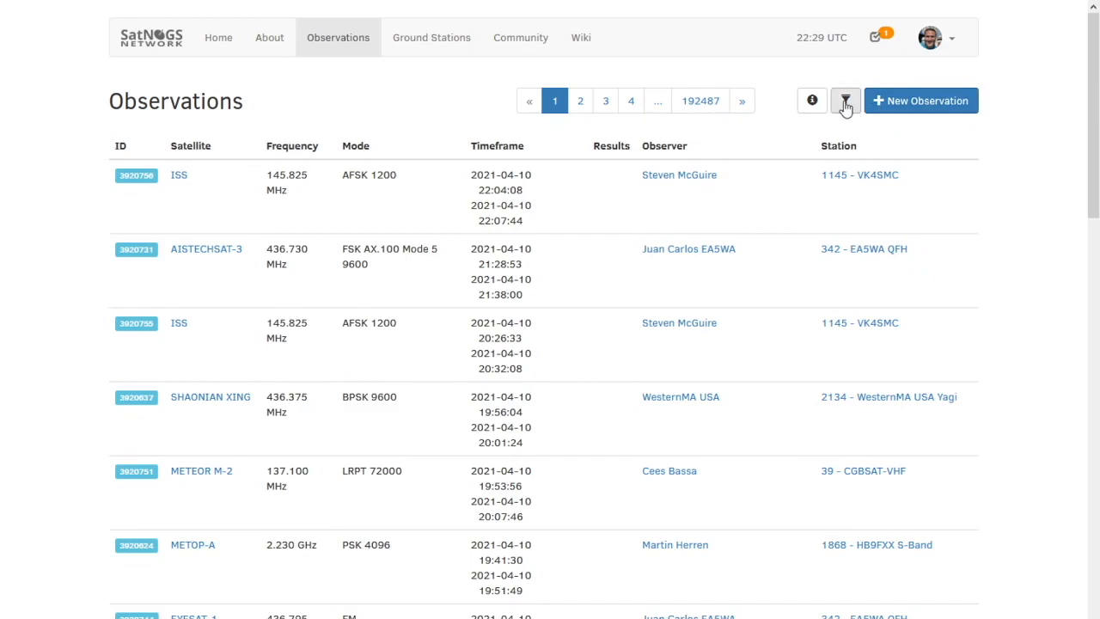
{"action": "left_click", "coordinate": [846, 100]}
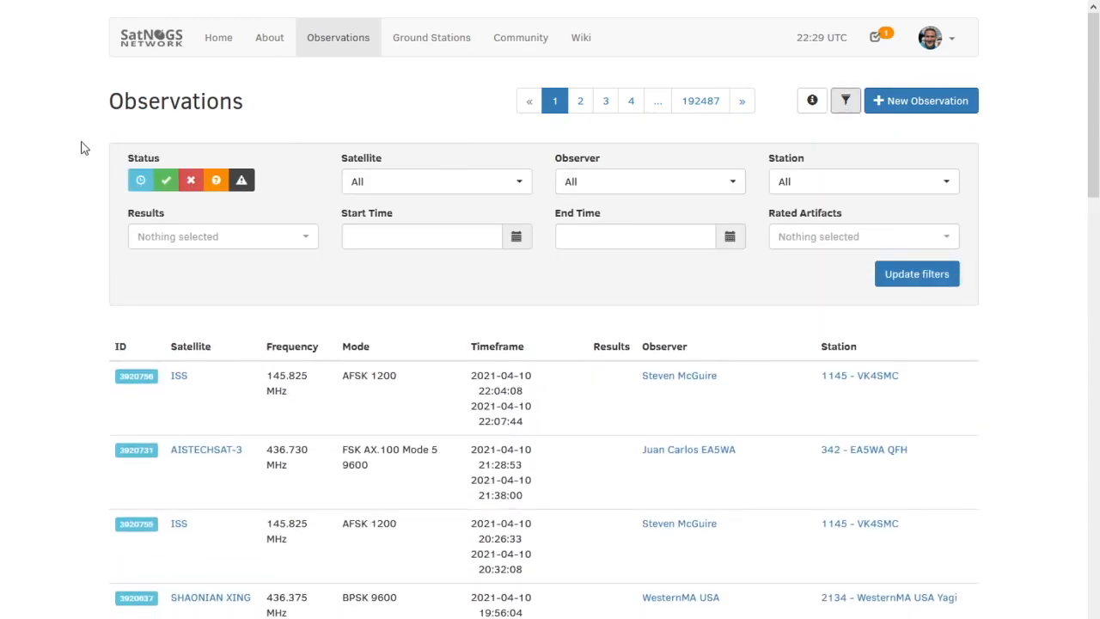
{"action": "mouse_move", "coordinate": [103, 191]}
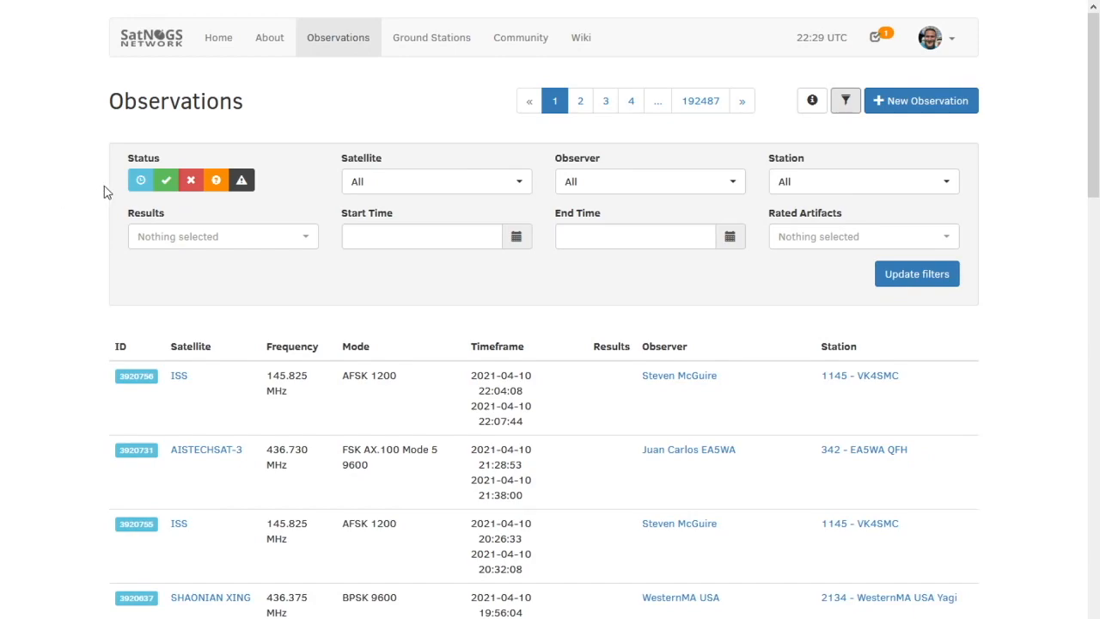
{"action": "mouse_move", "coordinate": [141, 181]}
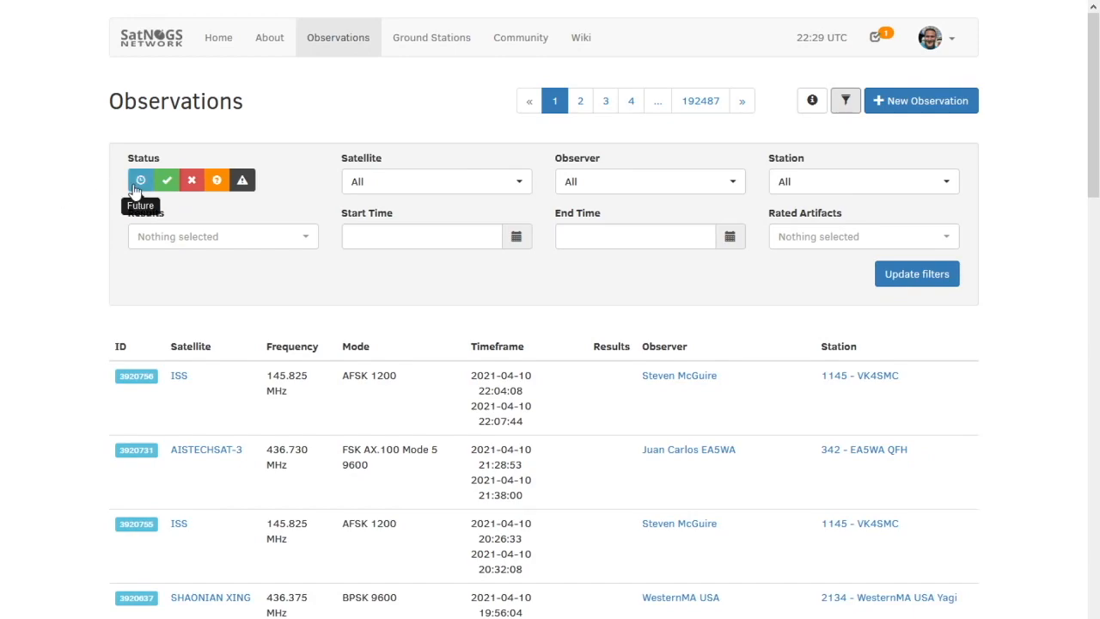
{"action": "left_click", "coordinate": [141, 180]}
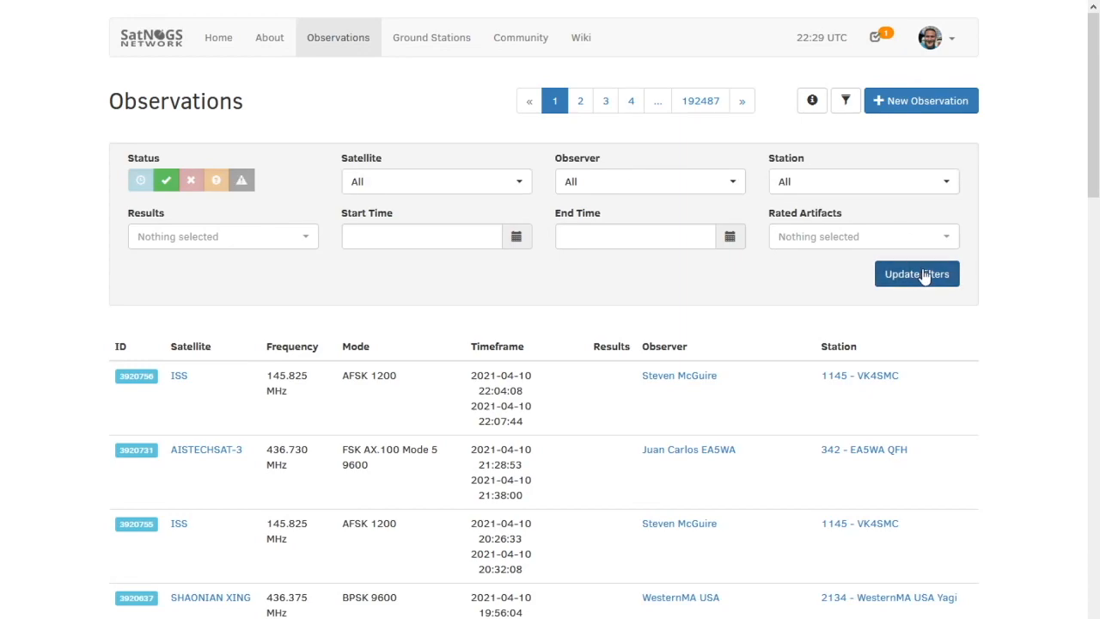
{"action": "left_click", "coordinate": [918, 273]}
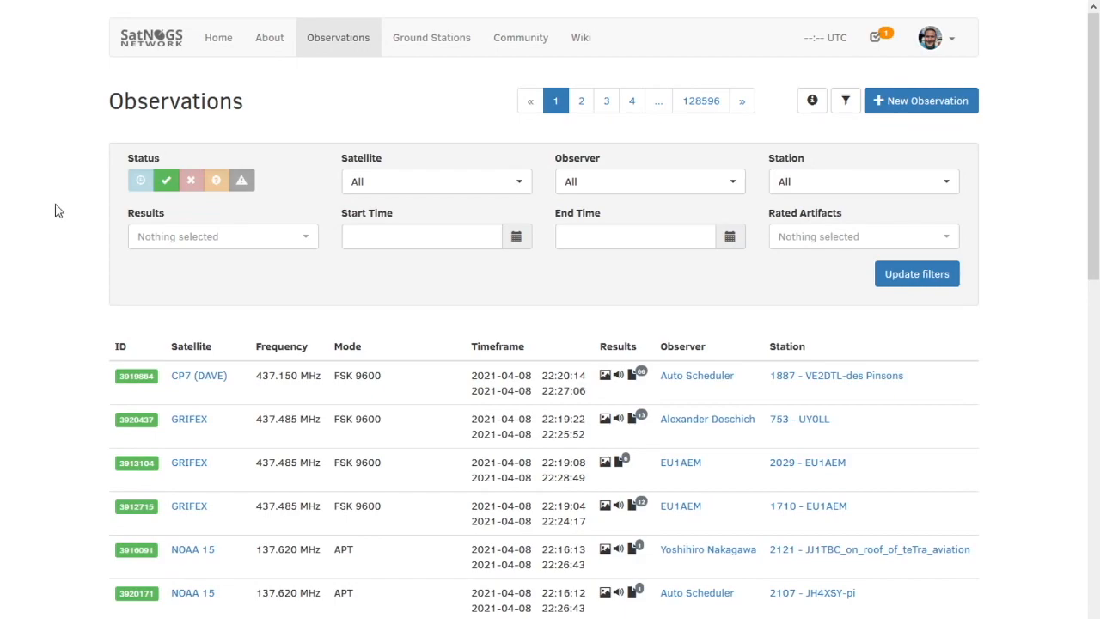
{"action": "mouse_move", "coordinate": [456, 399]}
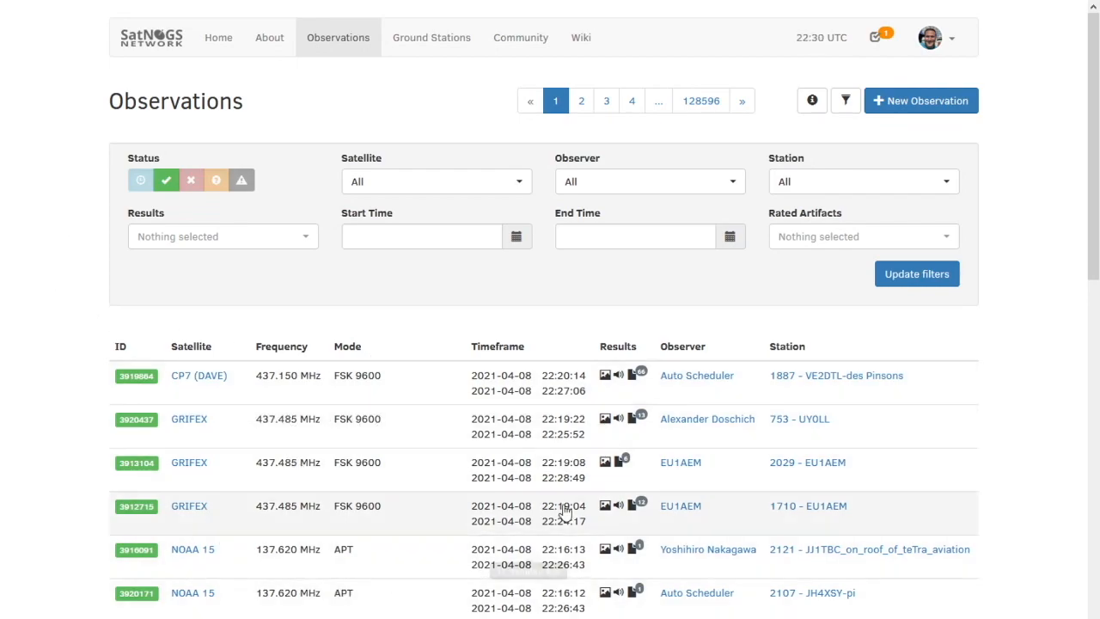
{"action": "mouse_move", "coordinate": [945, 422]}
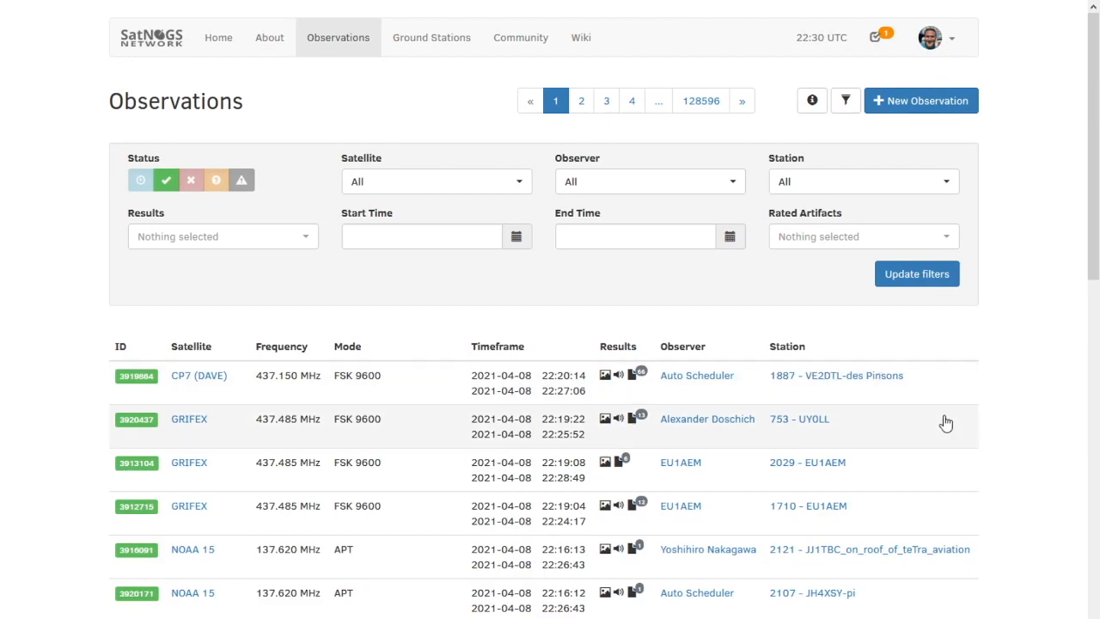
{"action": "scroll", "scroll_direction": "down", "scroll_amount": 3}
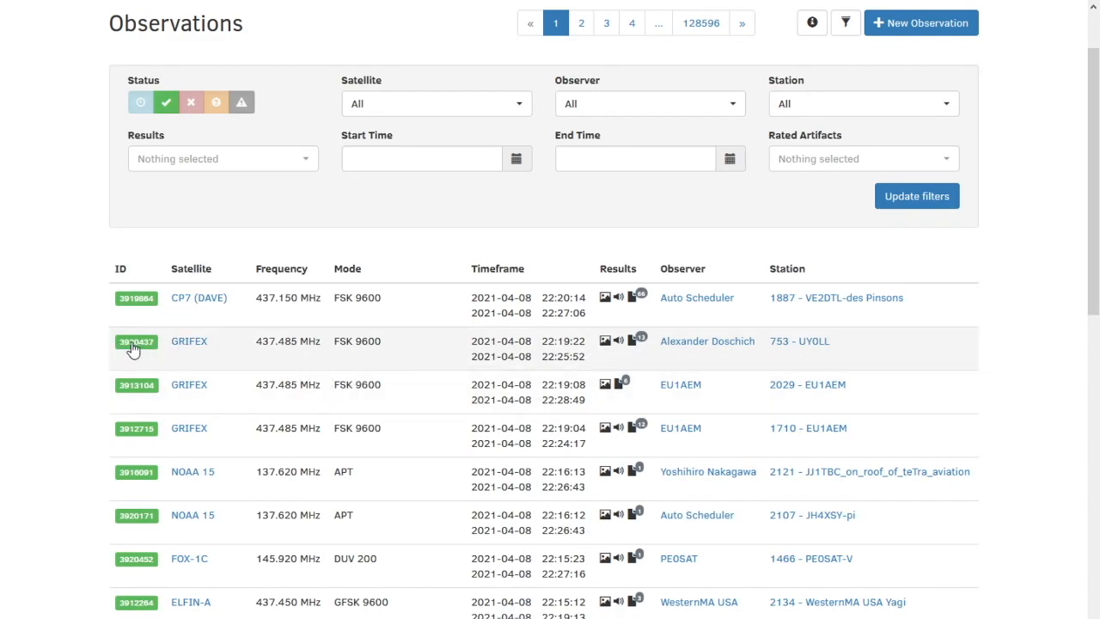
{"action": "left_click", "coordinate": [136, 340]}
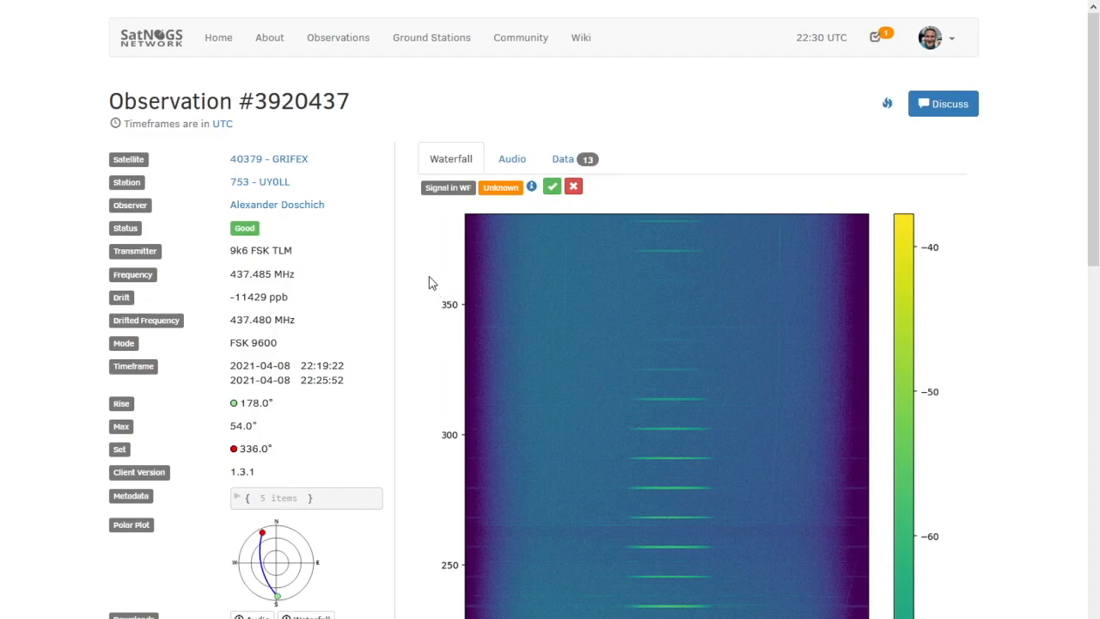
{"action": "scroll", "scroll_direction": "down", "scroll_amount": 3}
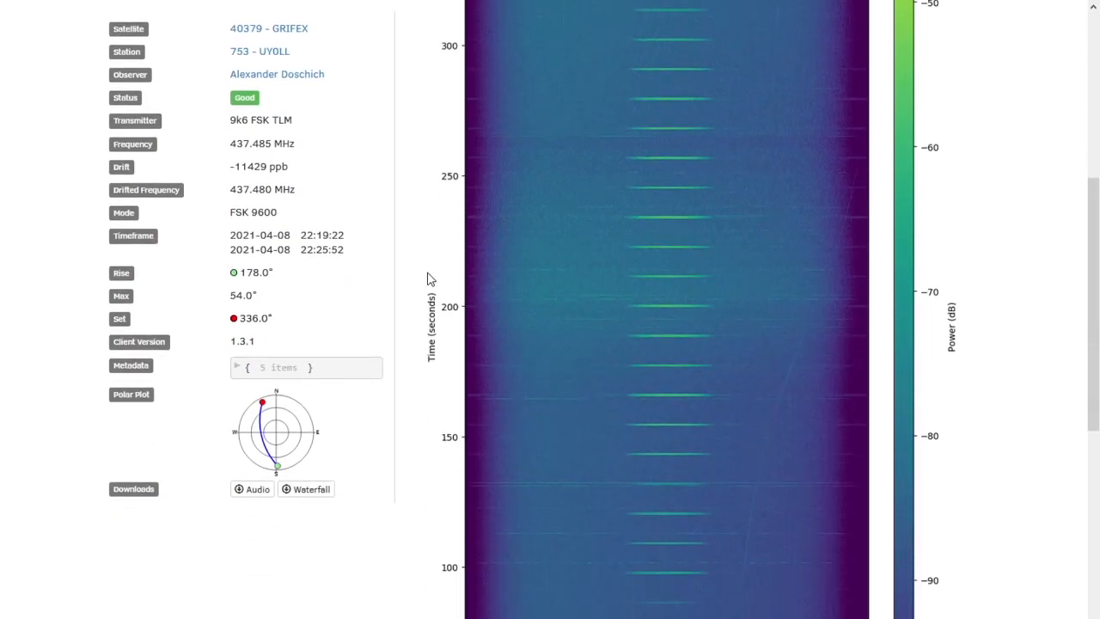
{"action": "scroll", "scroll_direction": "down", "scroll_amount": 3}
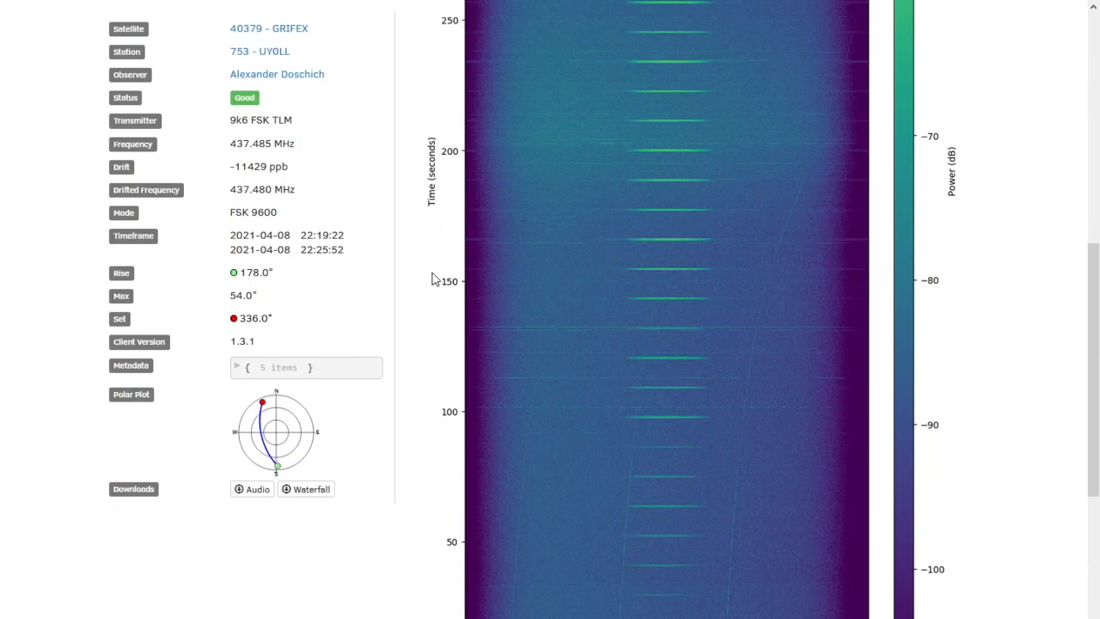
{"action": "mouse_move", "coordinate": [655, 244]}
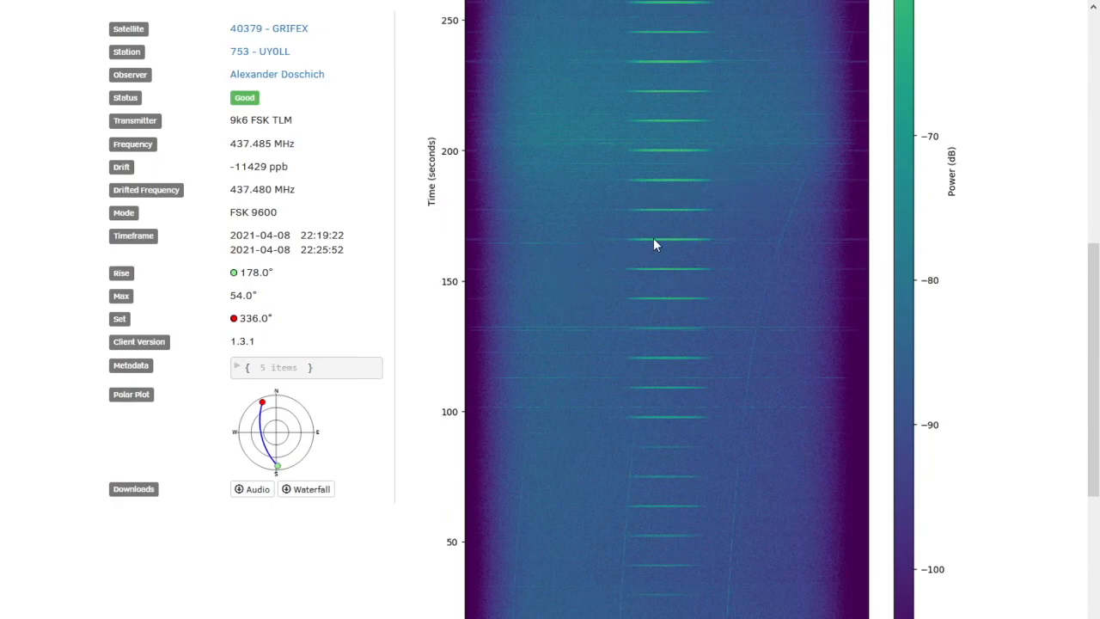
{"action": "mouse_move", "coordinate": [660, 254]}
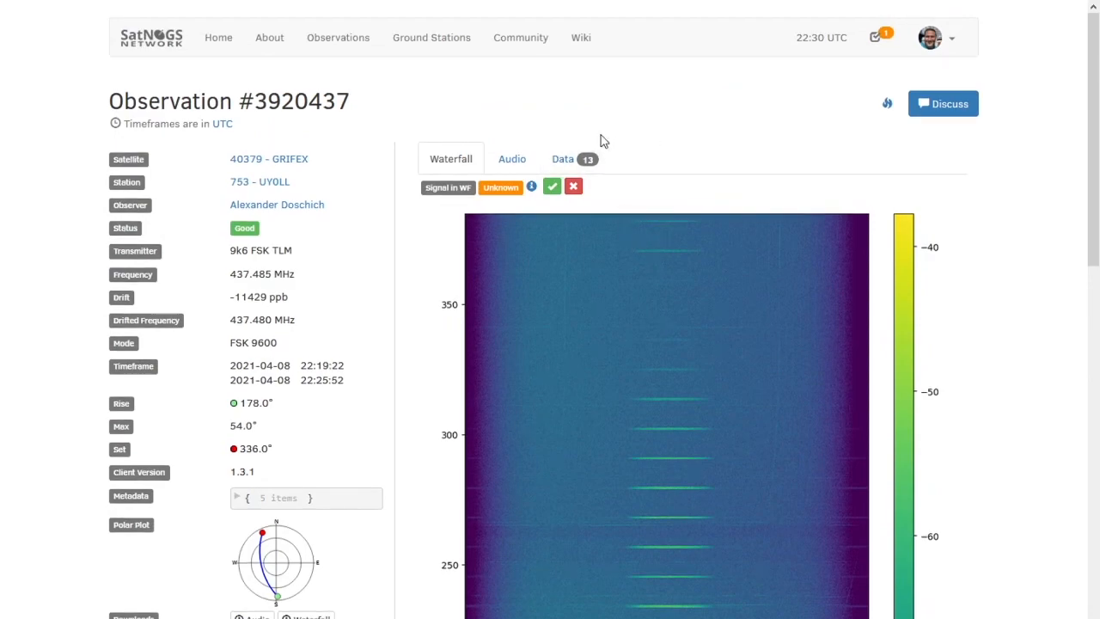
Load the observation's audio, then show its 13 decoded data frames as ASCII instead of HEX.
{"action": "left_click", "coordinate": [513, 158]}
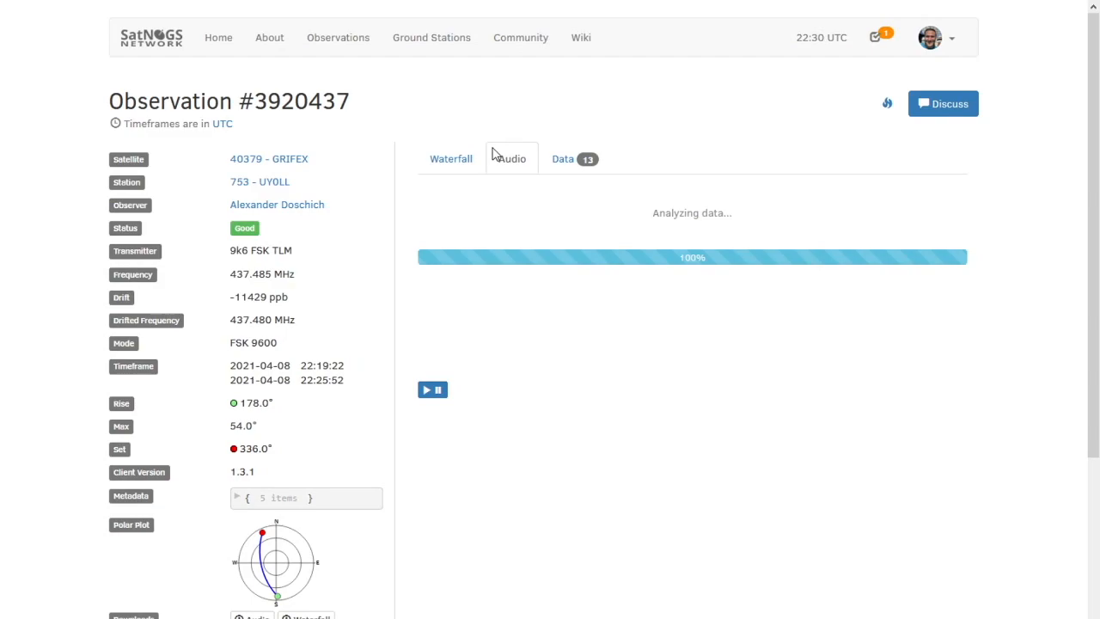
{"action": "left_click", "coordinate": [513, 158]}
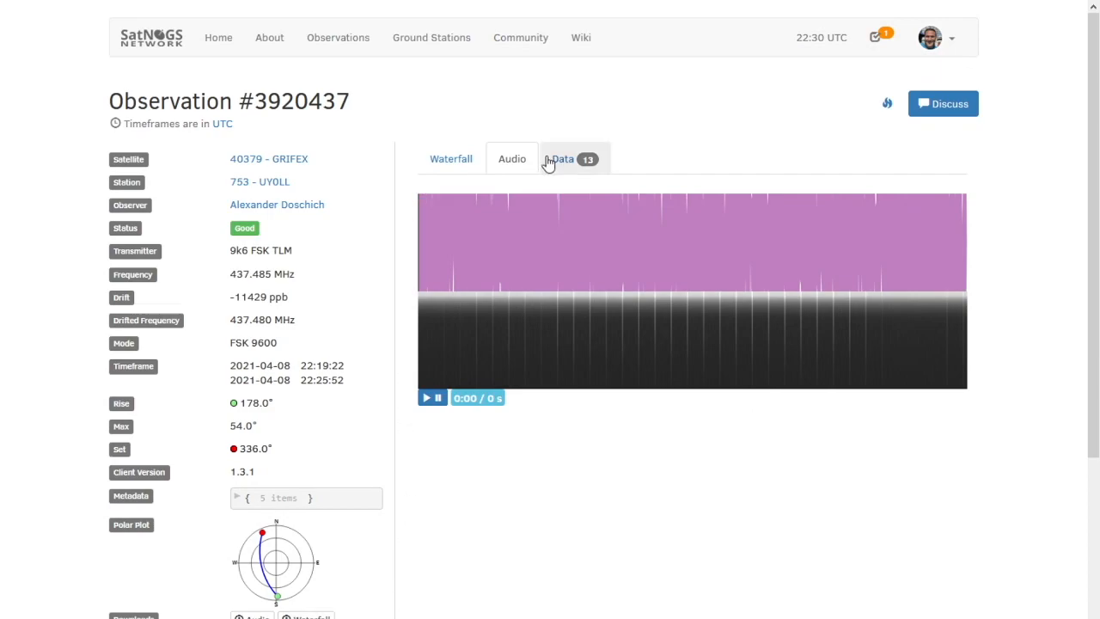
{"action": "left_click", "coordinate": [562, 158]}
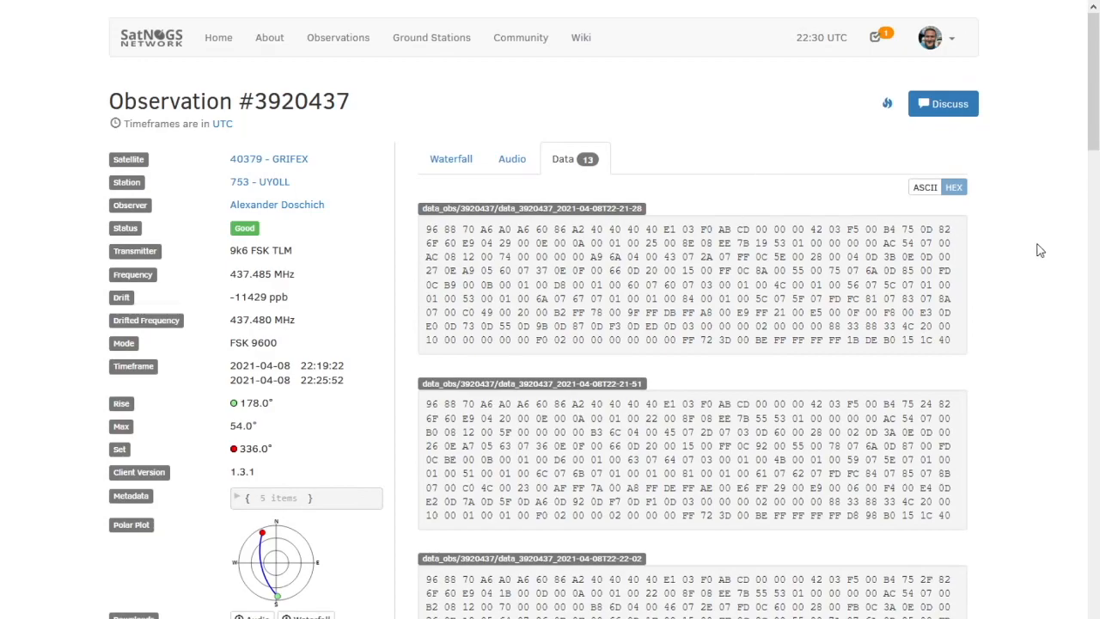
{"action": "left_click", "coordinate": [925, 185]}
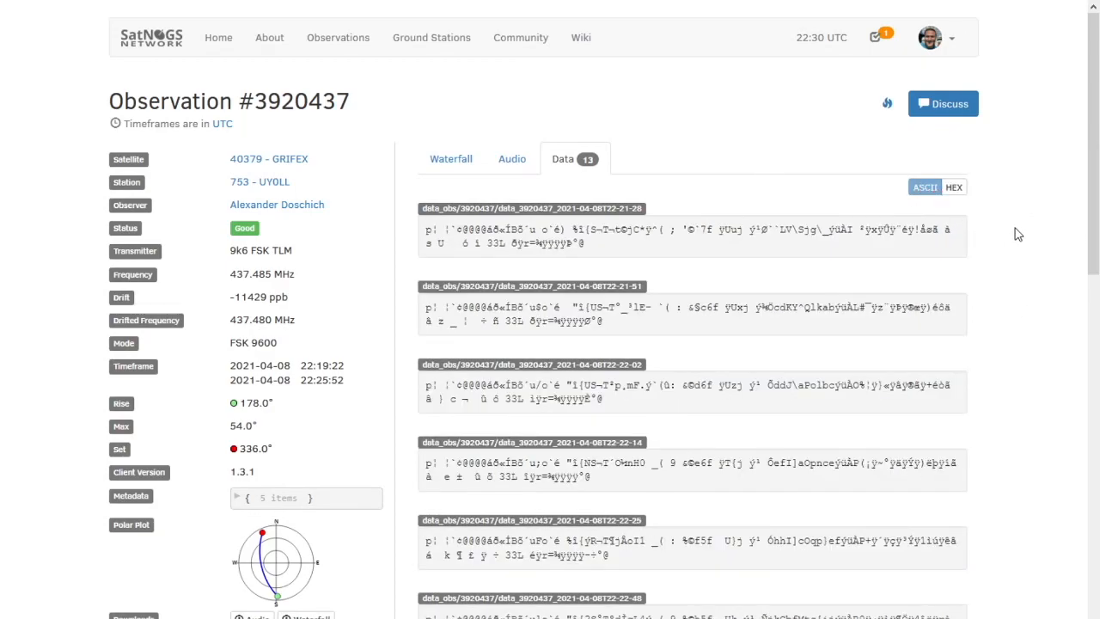
{"action": "mouse_move", "coordinate": [926, 279]}
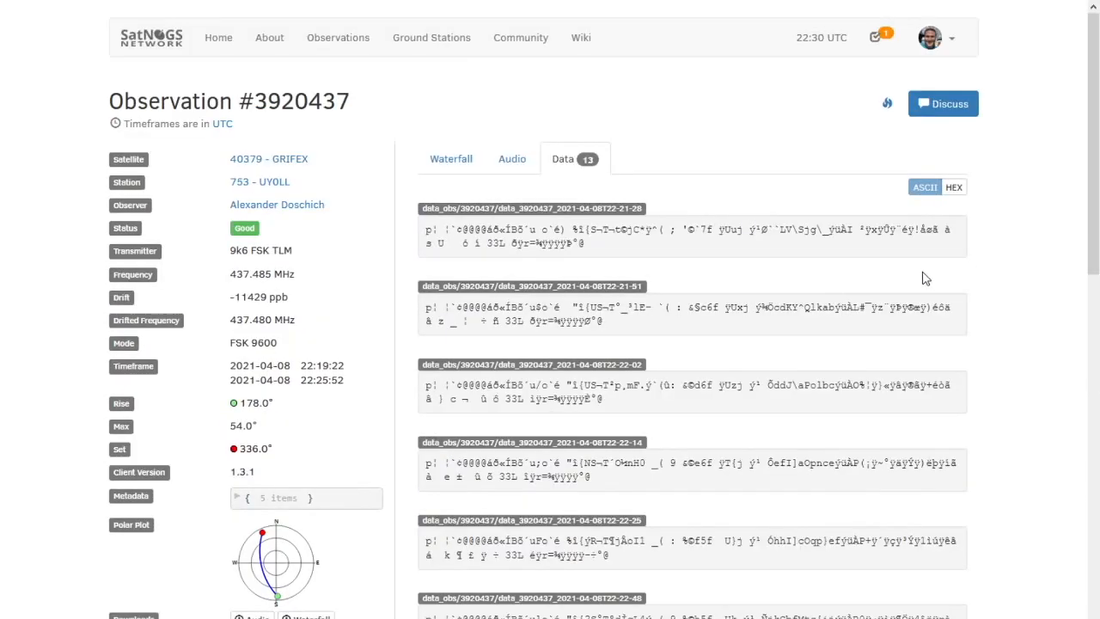
{"action": "mouse_move", "coordinate": [337, 38]}
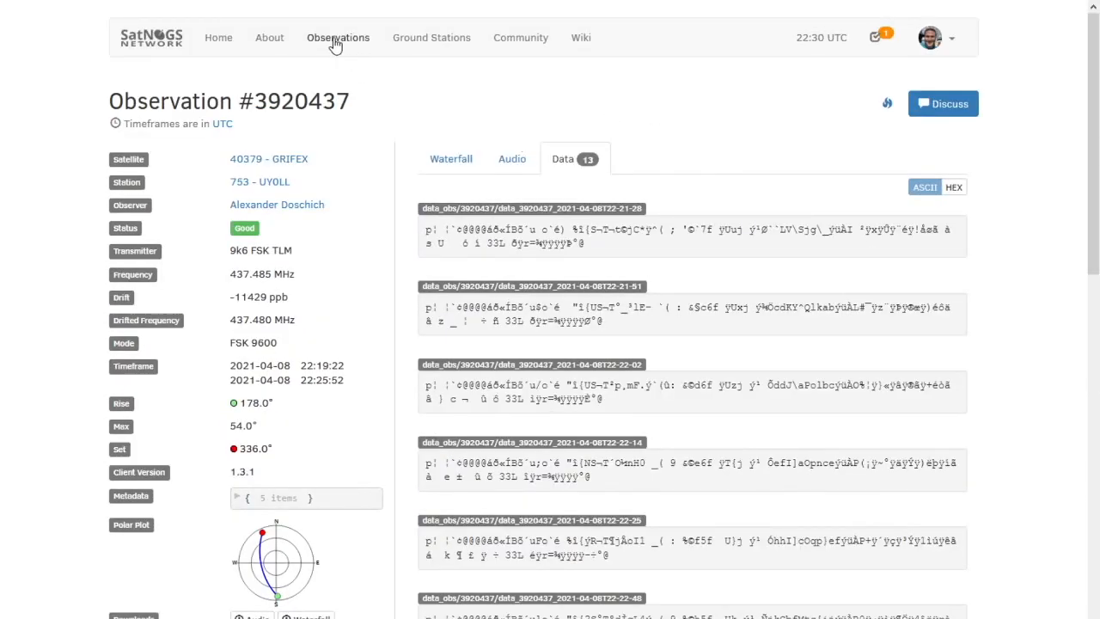
Create a new ISS observation (Mode V APRS, 145.825 MHz) and calculate its pass timeline across stations.
{"action": "left_click", "coordinate": [337, 37]}
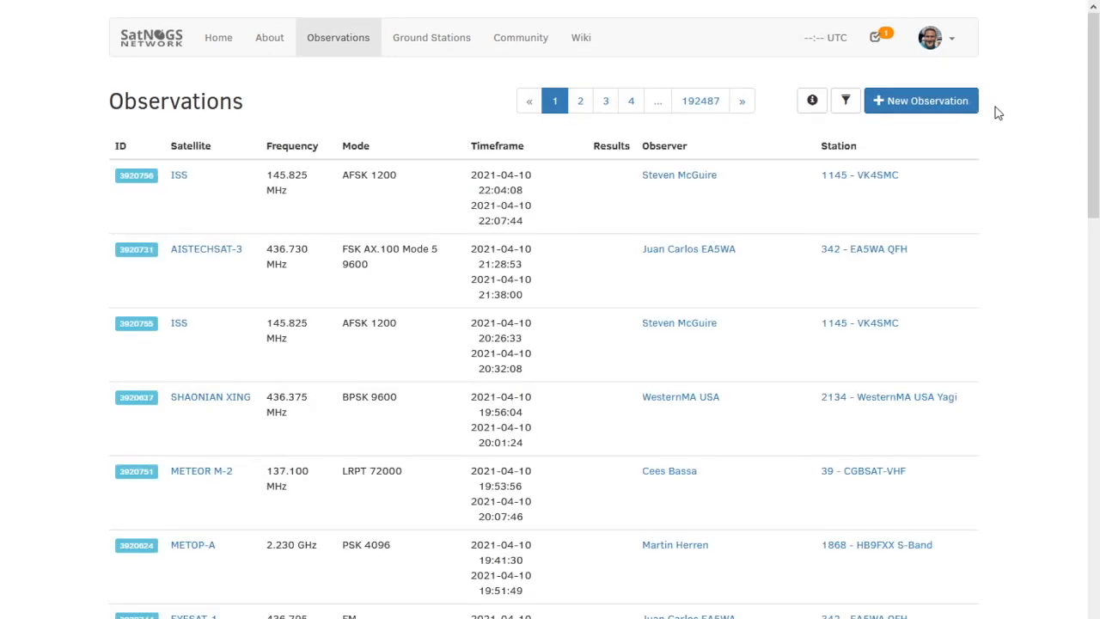
{"action": "left_click", "coordinate": [921, 100]}
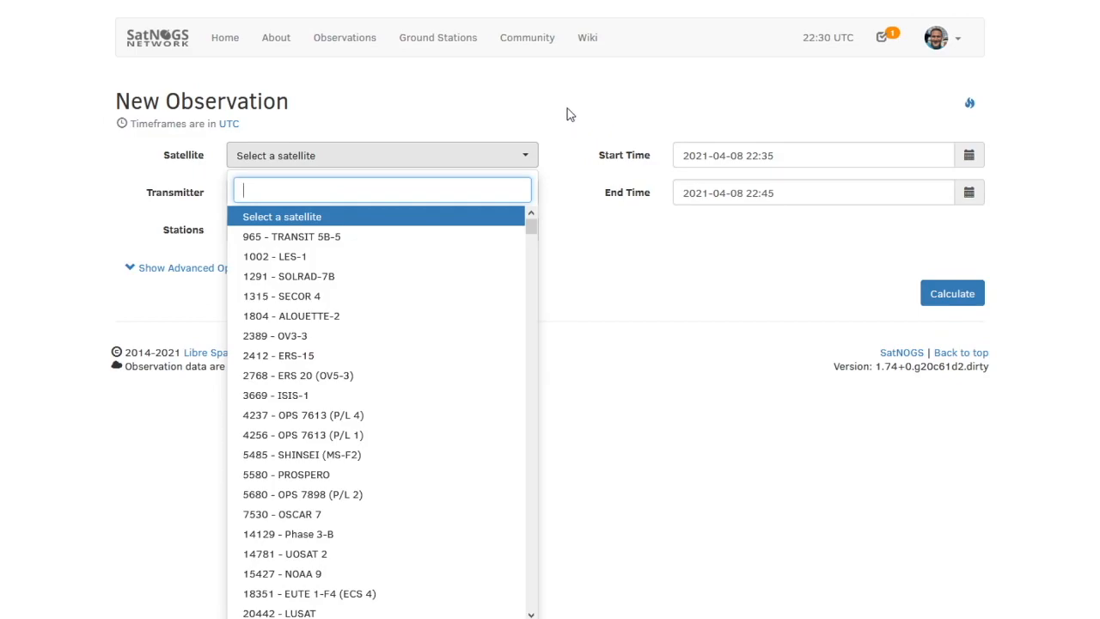
{"action": "type", "text": "iss"}
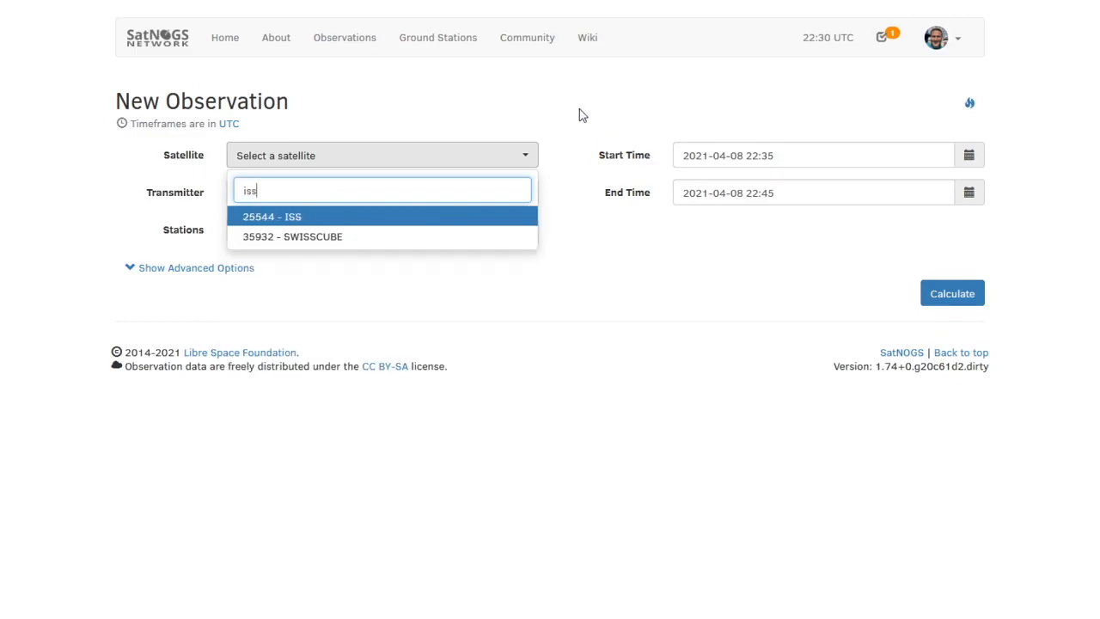
{"action": "mouse_move", "coordinate": [488, 220]}
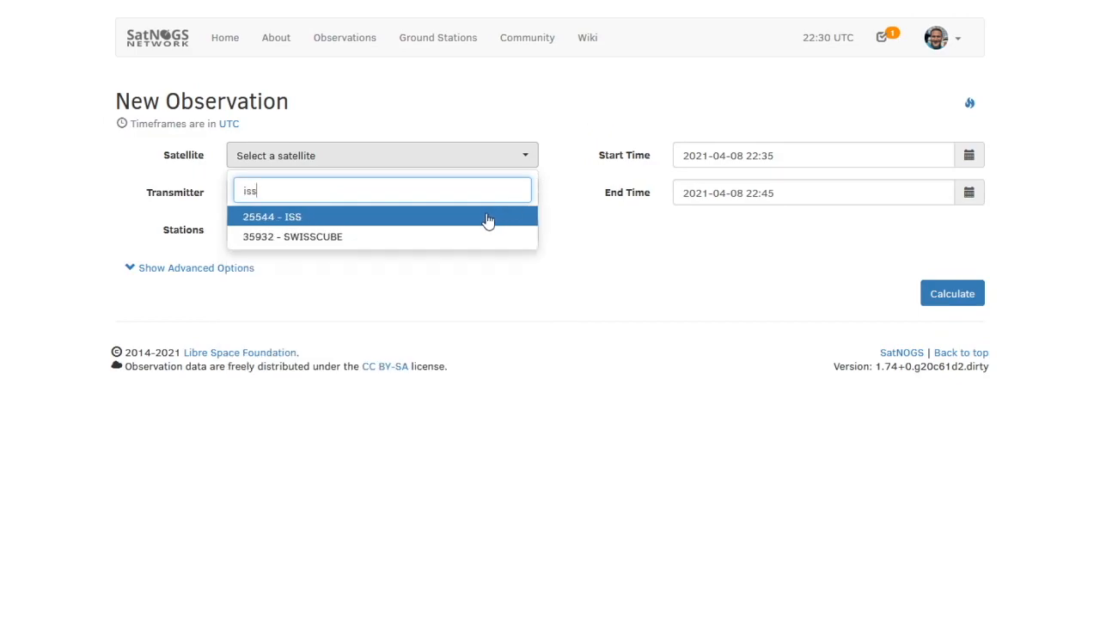
{"action": "left_click", "coordinate": [272, 216]}
{"action": "type", "text": "3"}
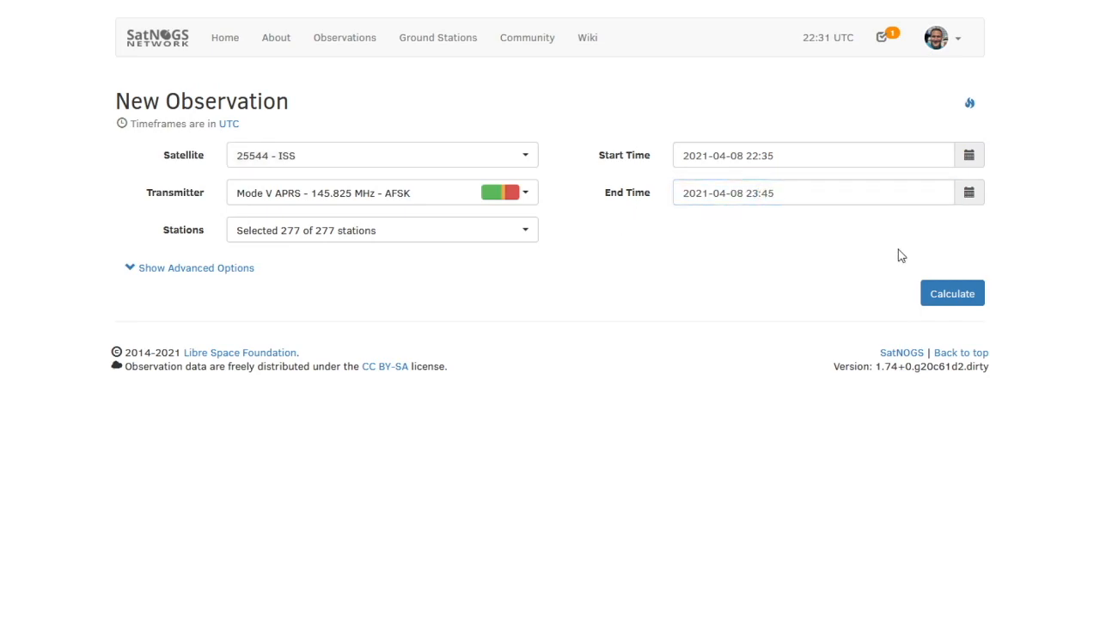
{"action": "left_click", "coordinate": [952, 293]}
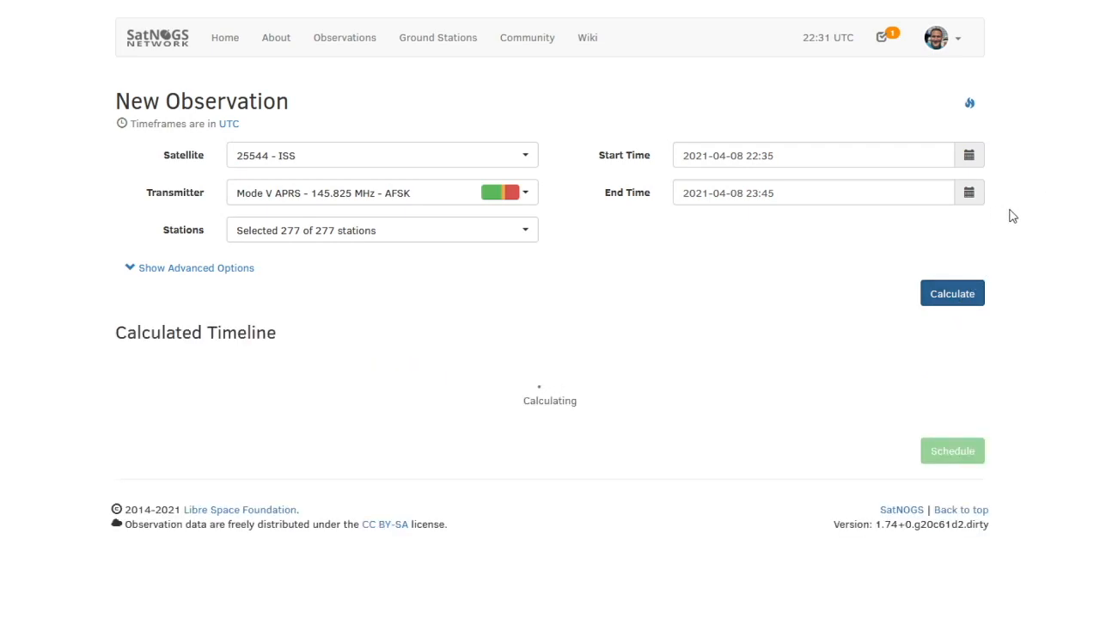
{"action": "left_click", "coordinate": [952, 292]}
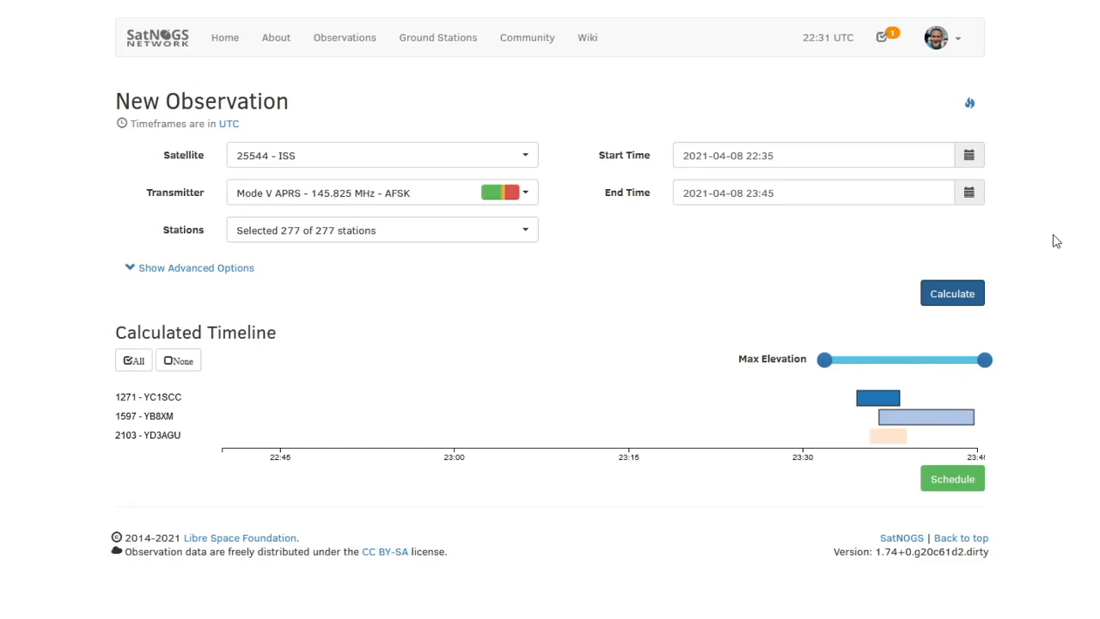
{"action": "mouse_move", "coordinate": [275, 38]}
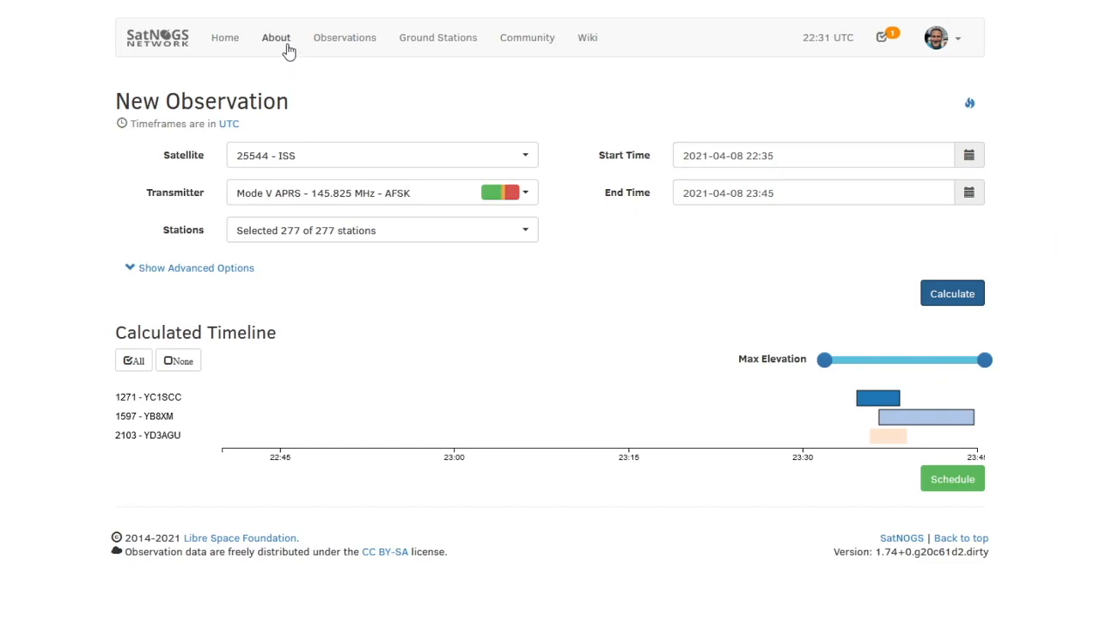
{"action": "mouse_move", "coordinate": [344, 38]}
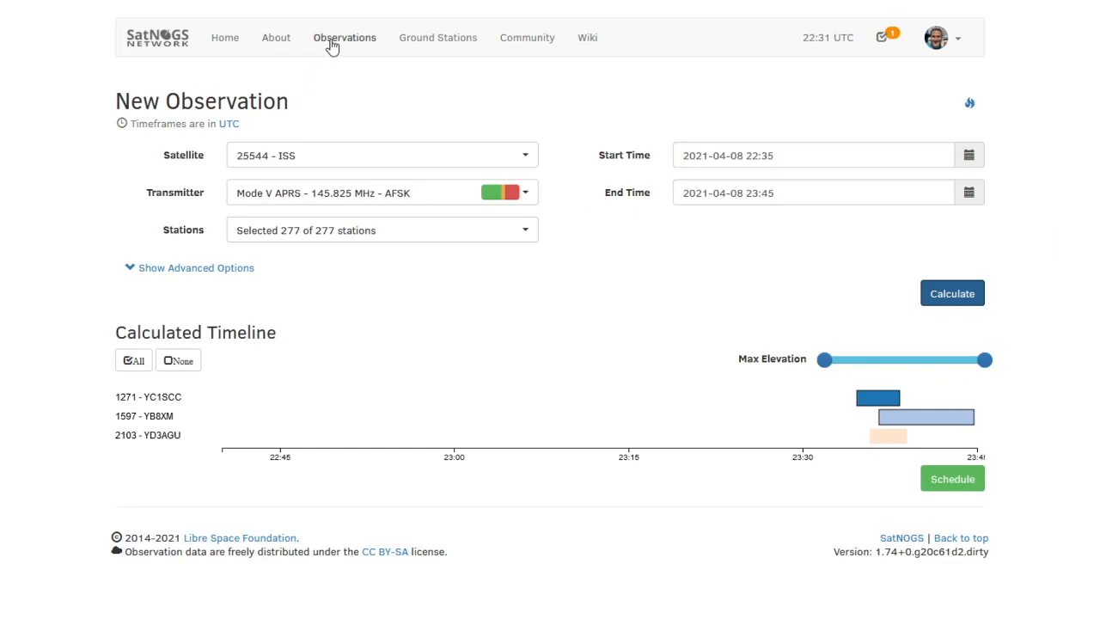
{"action": "mouse_move", "coordinate": [347, 44]}
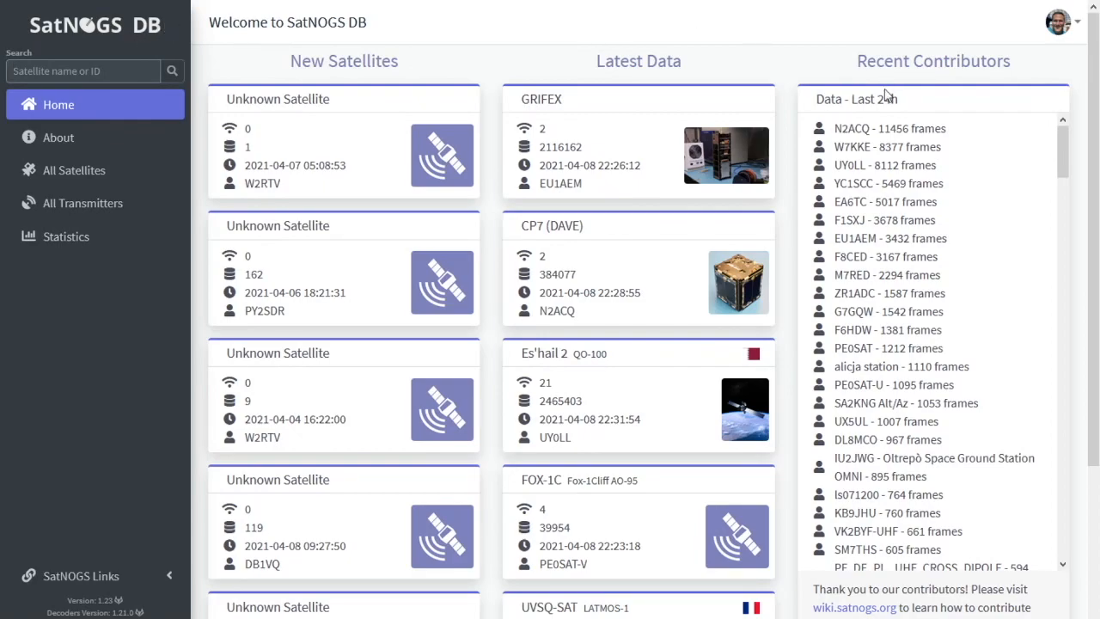
Search SatNOGS DB satellites for 'iss', returning ISS (Zarya) and SwissCube.
{"action": "scroll", "scroll_direction": "down", "scroll_amount": 3}
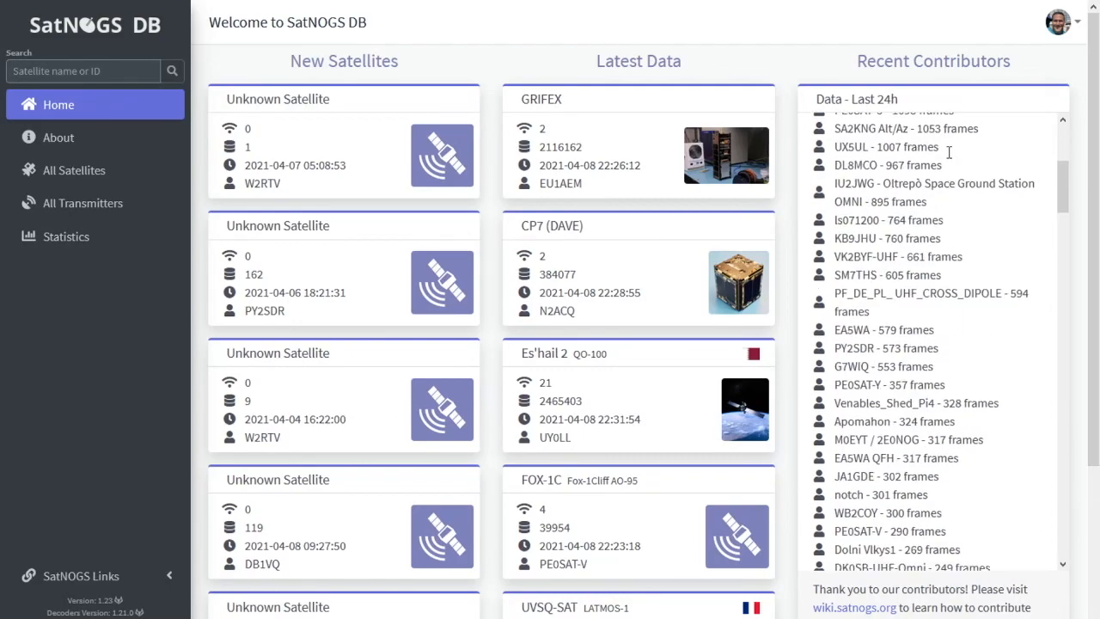
{"action": "scroll", "scroll_direction": "down", "scroll_amount": 3}
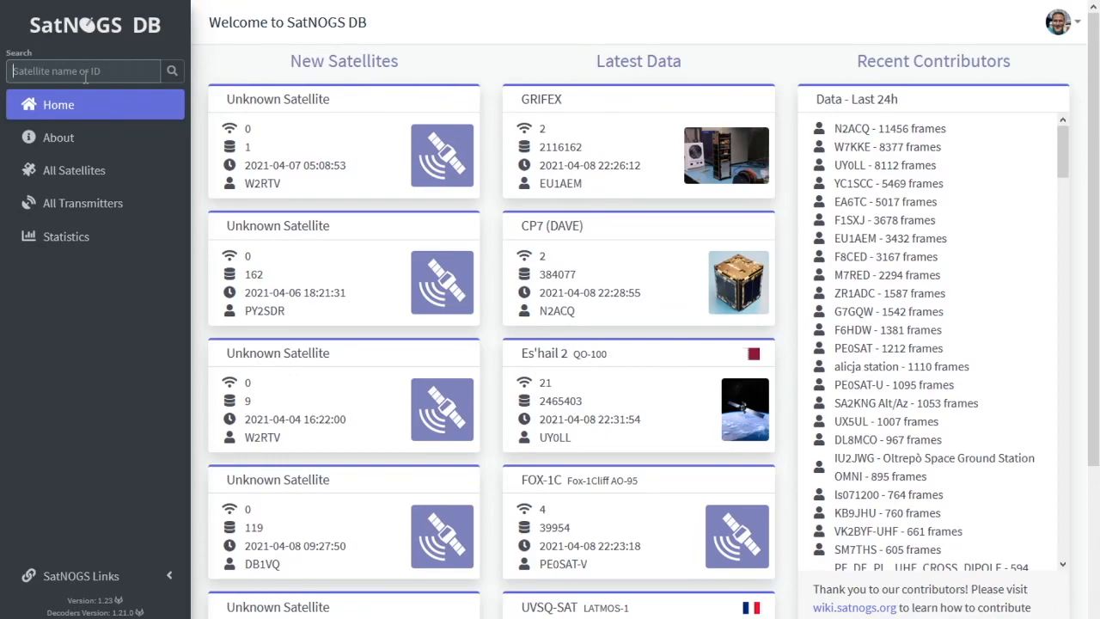
{"action": "type", "text": "iss"}
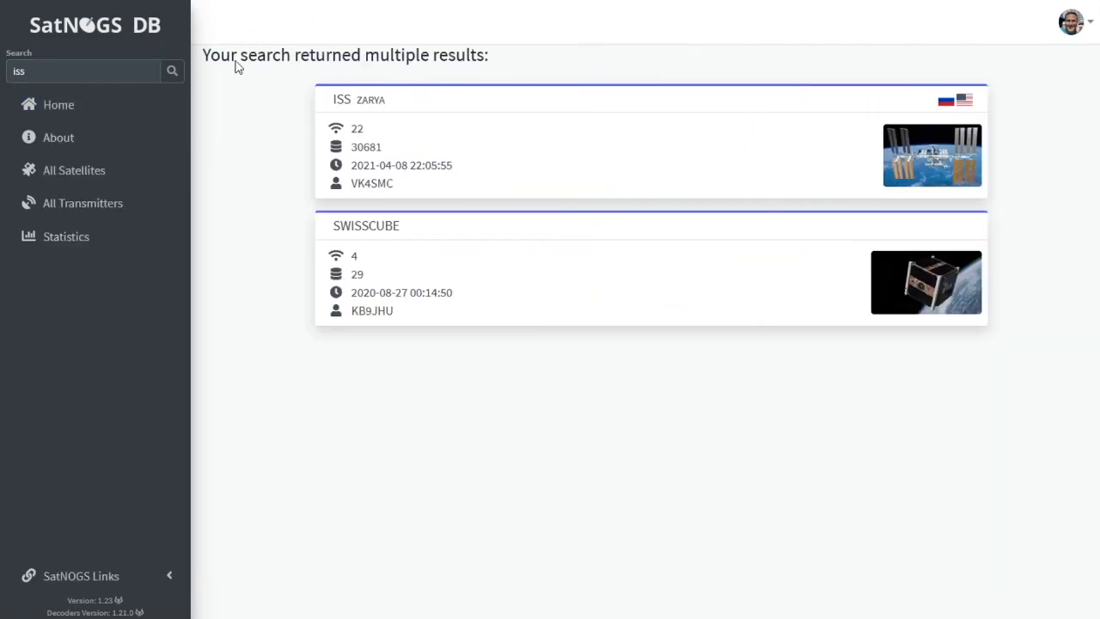
{"action": "mouse_move", "coordinate": [365, 110]}
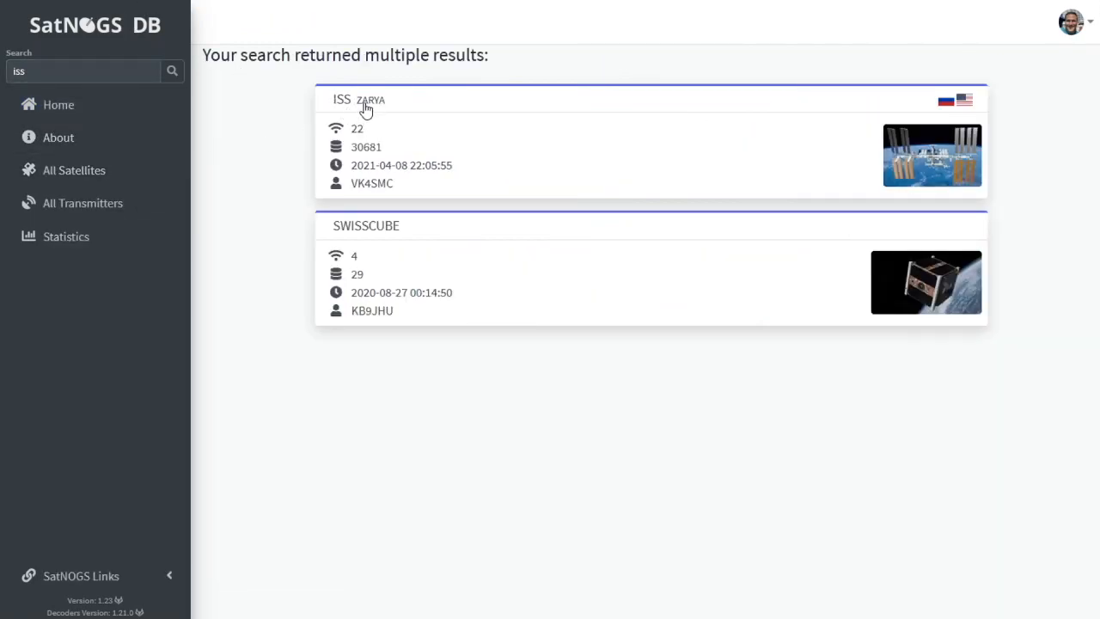
View the ISS satellite page, its map, and its transmitters including Mode V APRS and Mode U/V FM Voice.
{"action": "left_click", "coordinate": [342, 100]}
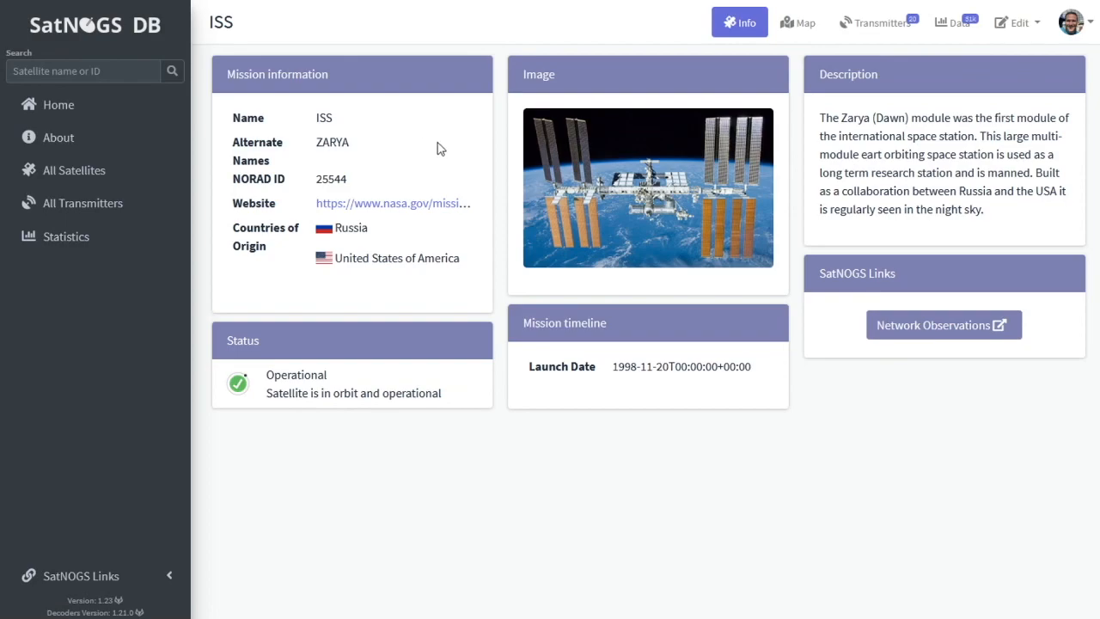
{"action": "mouse_move", "coordinate": [791, 110]}
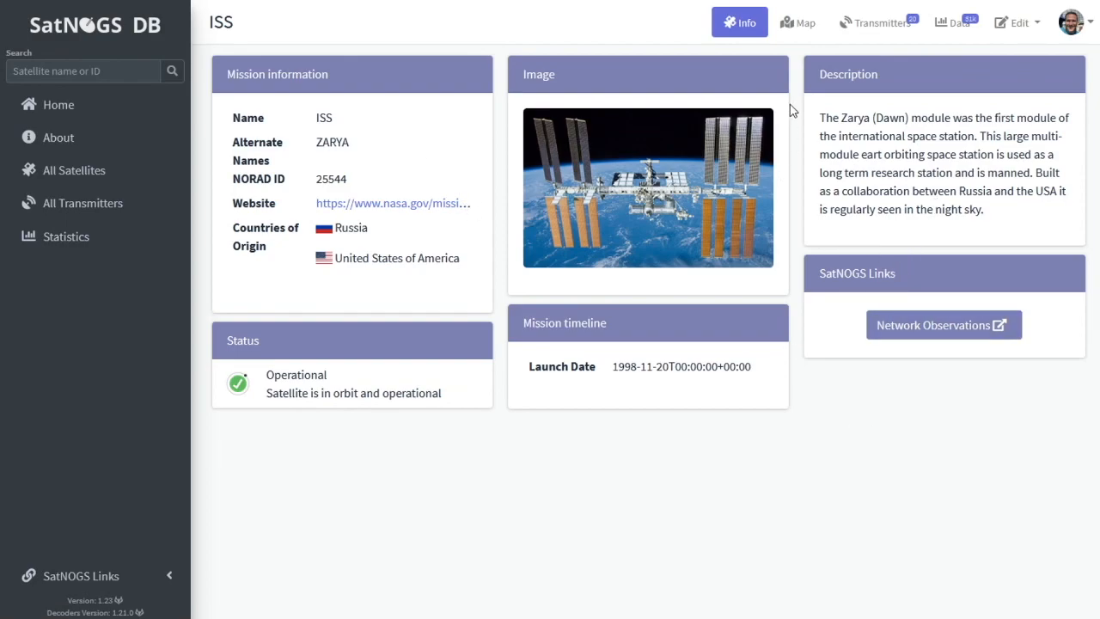
{"action": "left_click", "coordinate": [798, 22]}
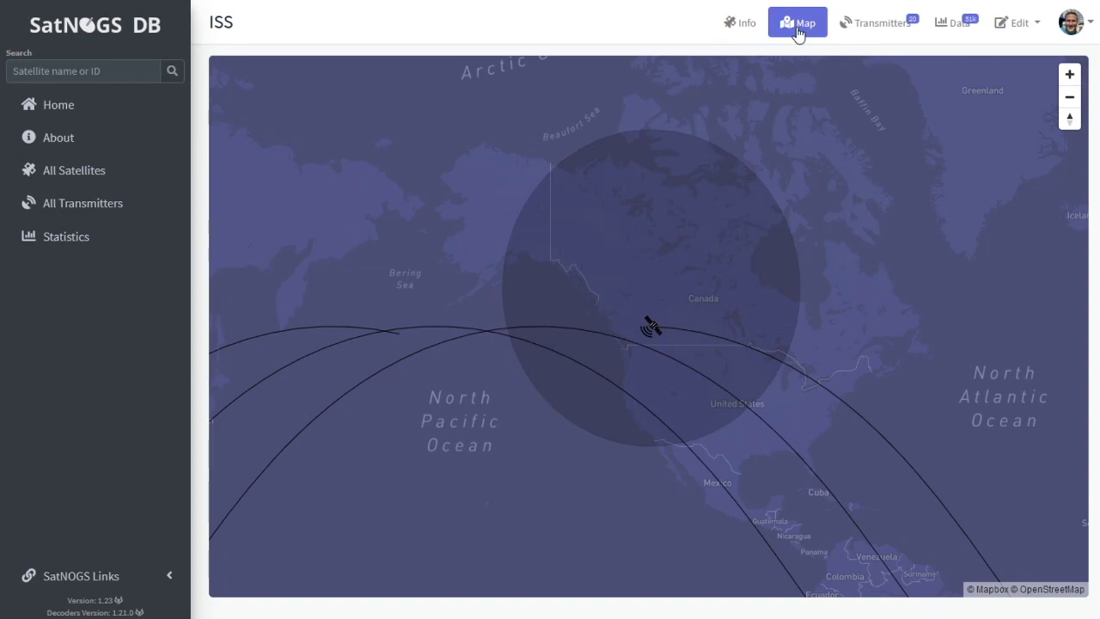
{"action": "left_click", "coordinate": [870, 23]}
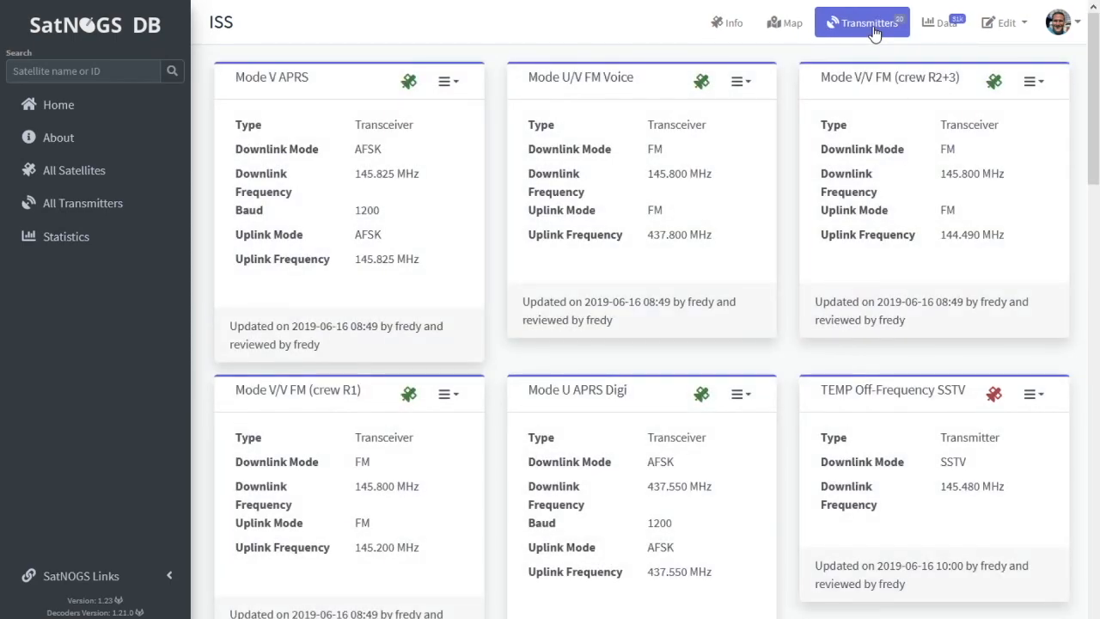
{"action": "mouse_move", "coordinate": [736, 24]}
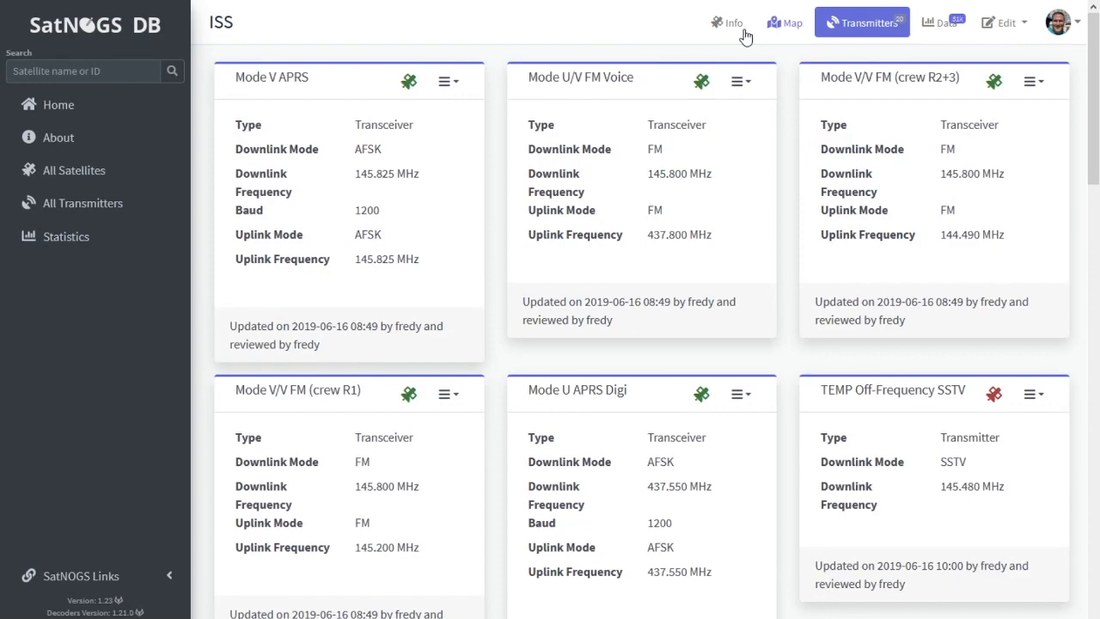
{"action": "mouse_move", "coordinate": [495, 82]}
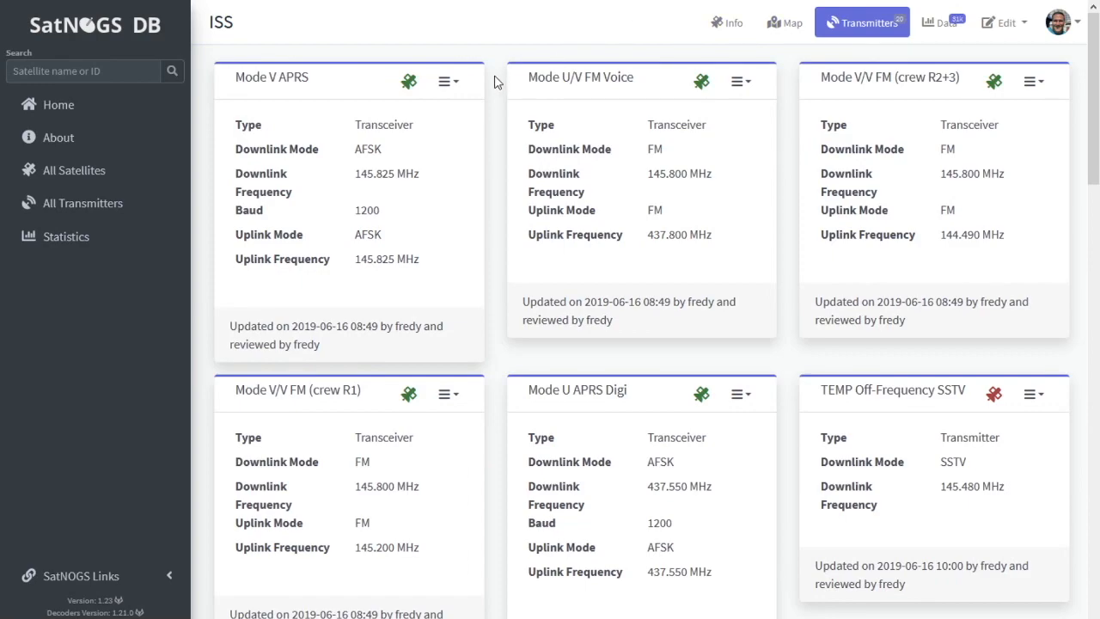
{"action": "mouse_move", "coordinate": [492, 82]}
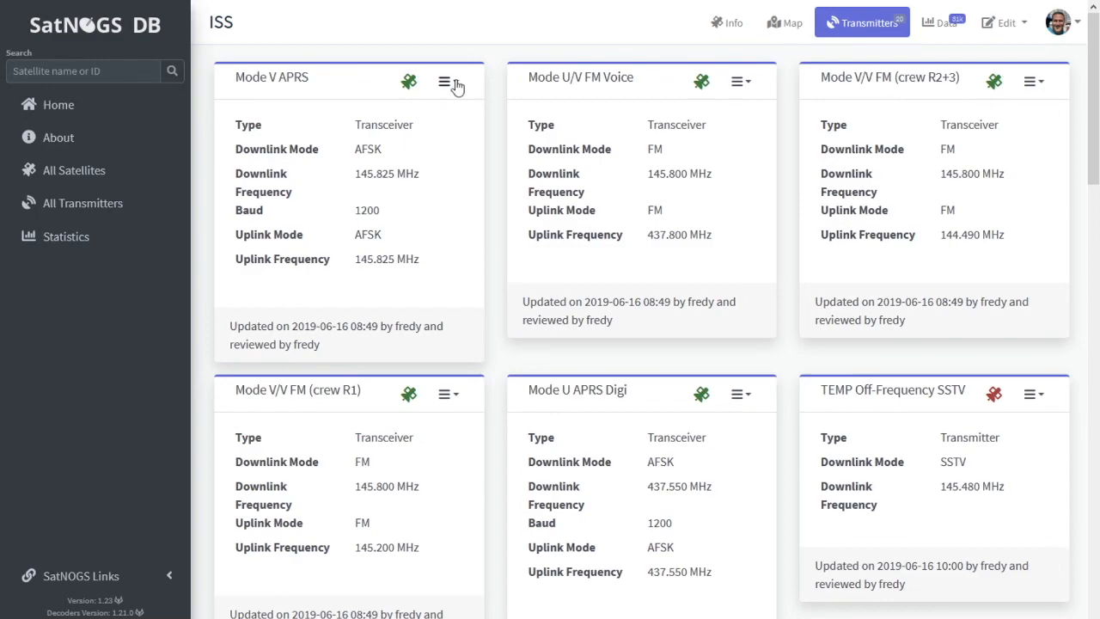
{"action": "mouse_move", "coordinate": [449, 82]}
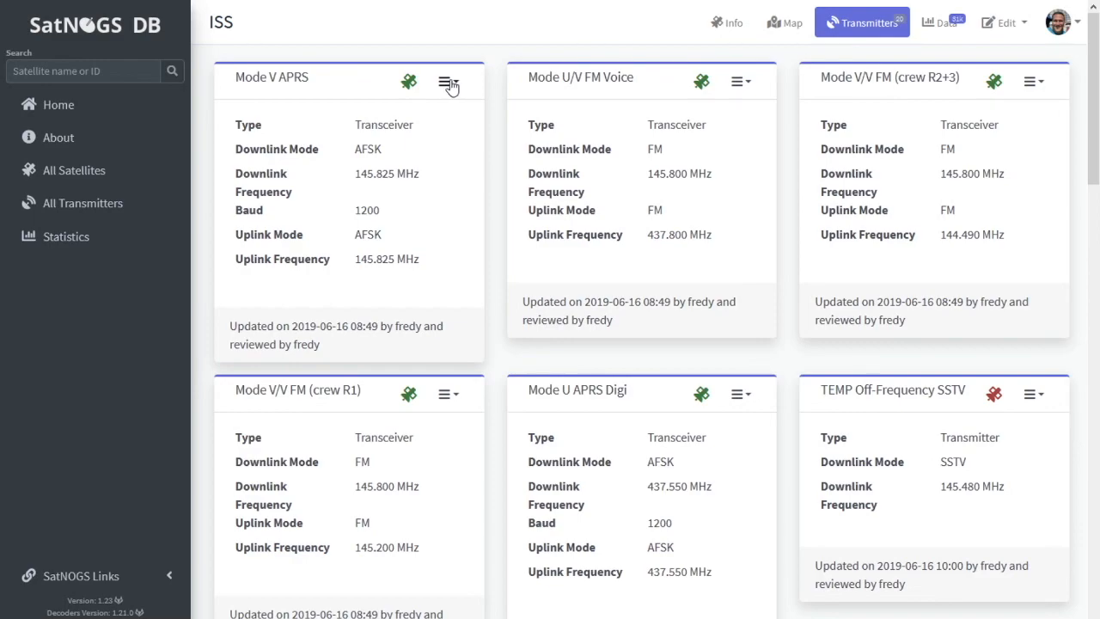
{"action": "mouse_move", "coordinate": [492, 81]}
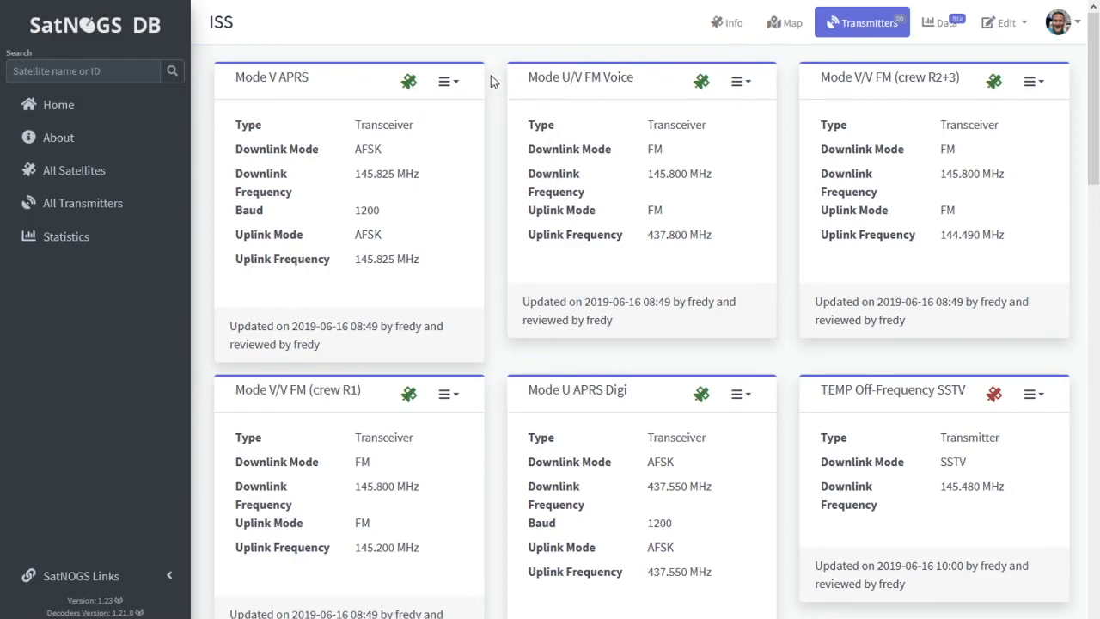
{"action": "mouse_move", "coordinate": [942, 22]}
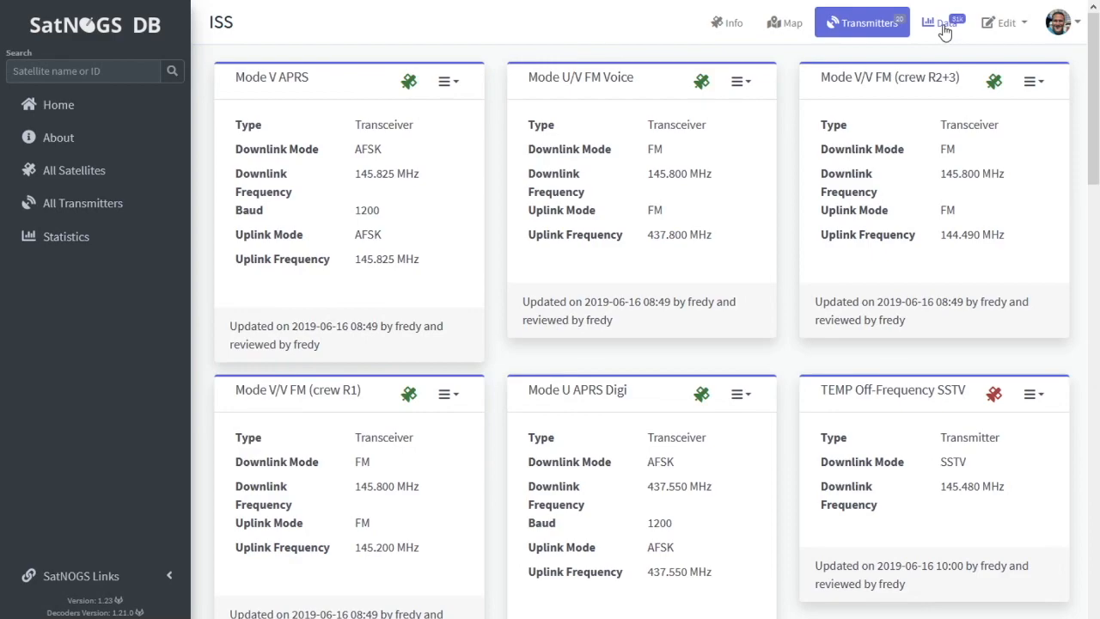
Show the ISS Data page with recent observers, 30-day decoded frames chart and export options.
{"action": "left_click", "coordinate": [939, 22]}
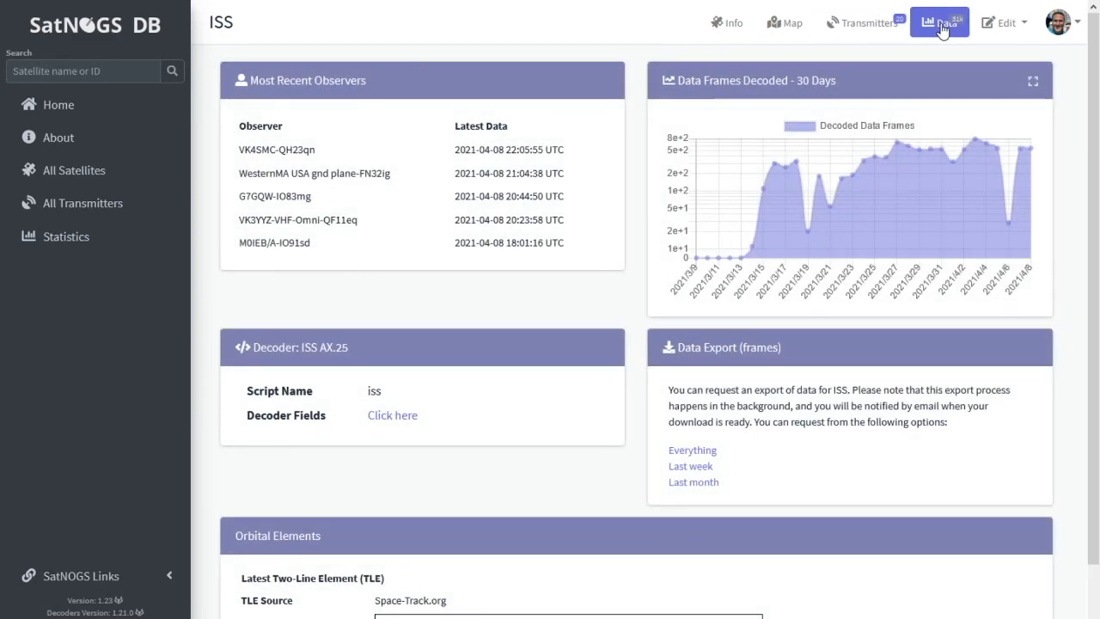
{"action": "mouse_move", "coordinate": [591, 167]}
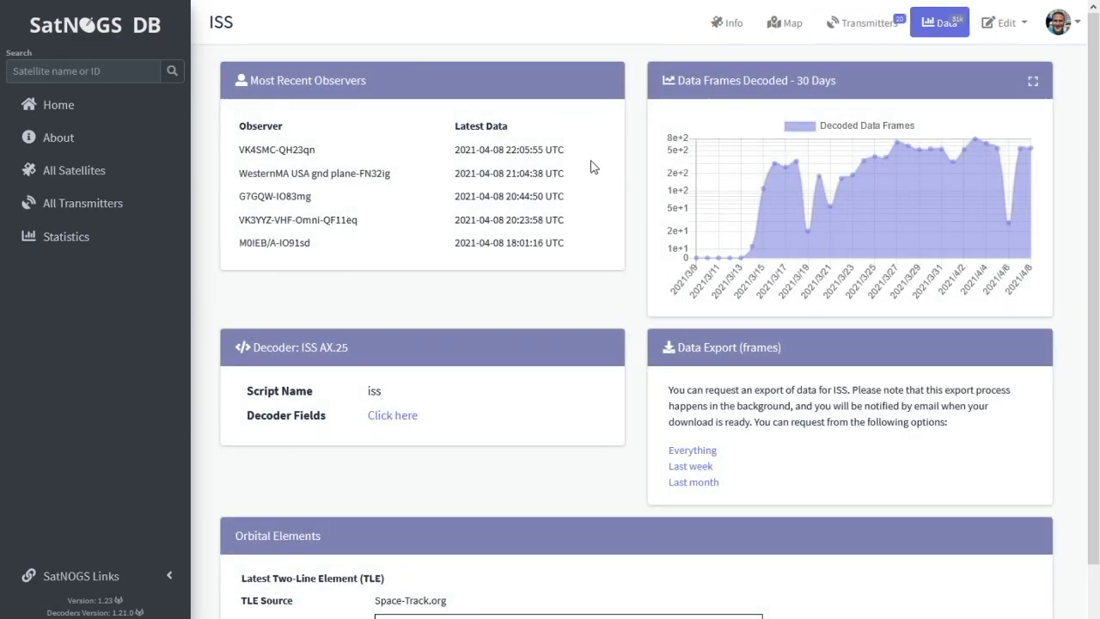
{"action": "mouse_move", "coordinate": [640, 217]}
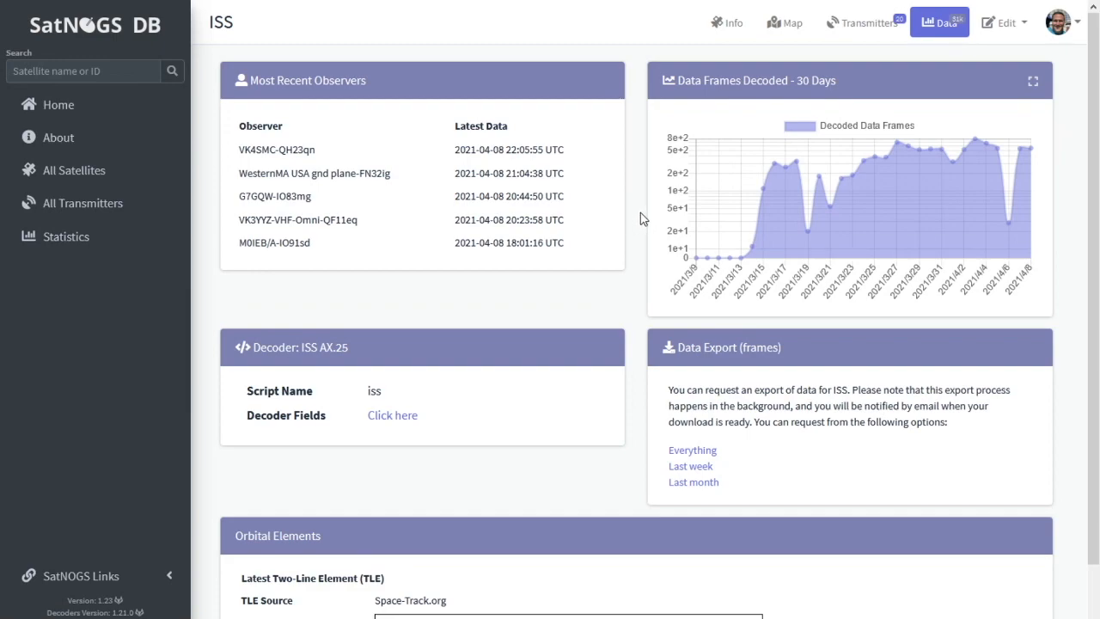
{"action": "mouse_move", "coordinate": [735, 237]}
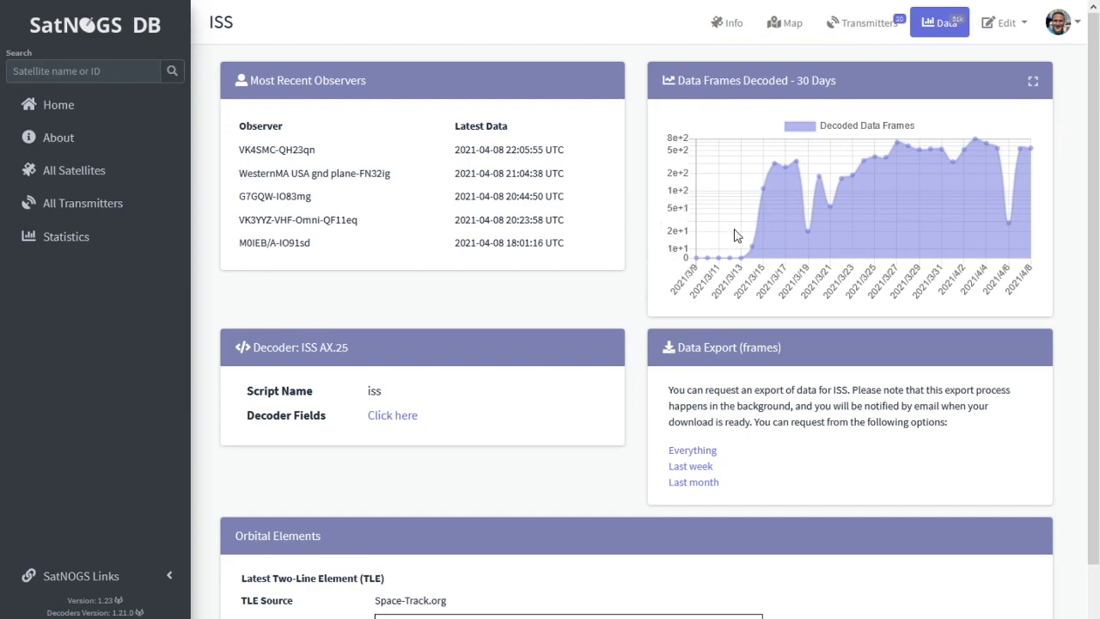
{"action": "mouse_move", "coordinate": [887, 224]}
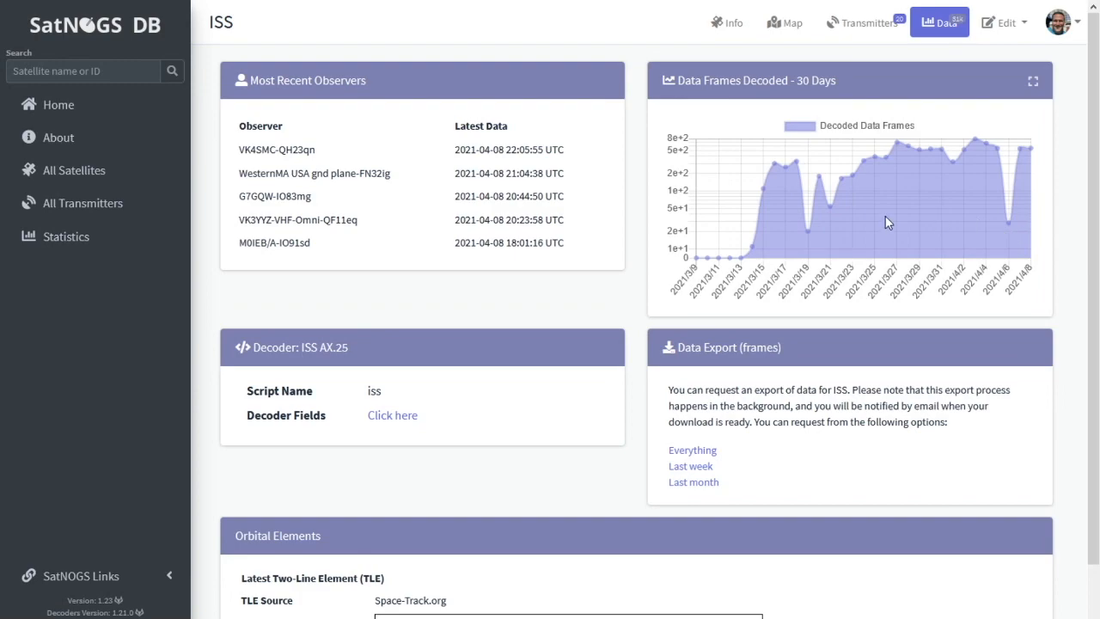
{"action": "mouse_move", "coordinate": [646, 189]}
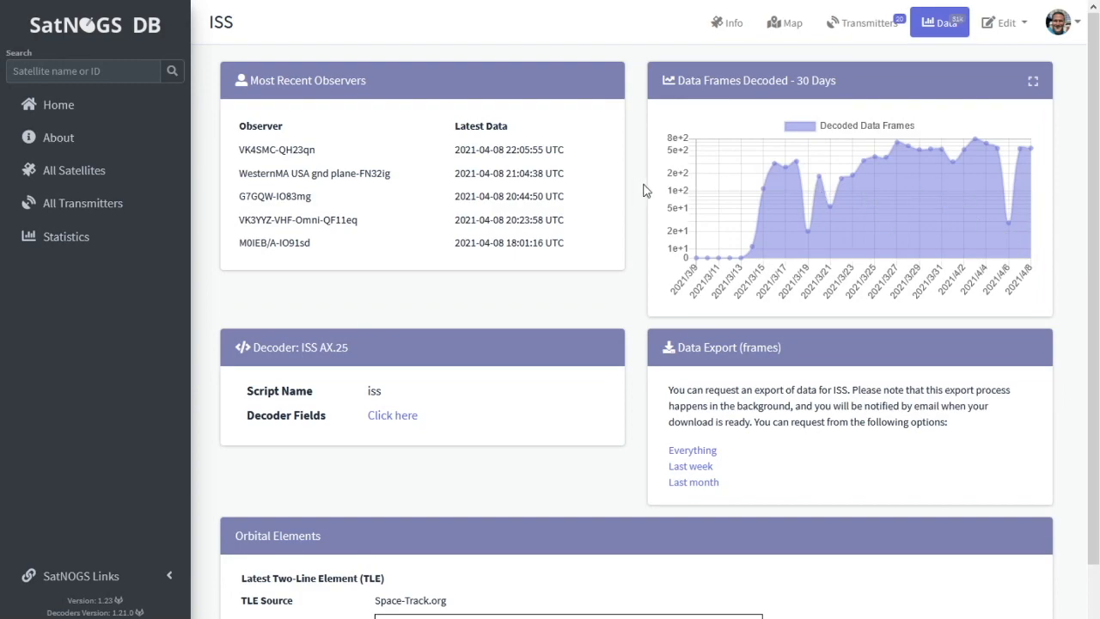
{"action": "mouse_move", "coordinate": [639, 195]}
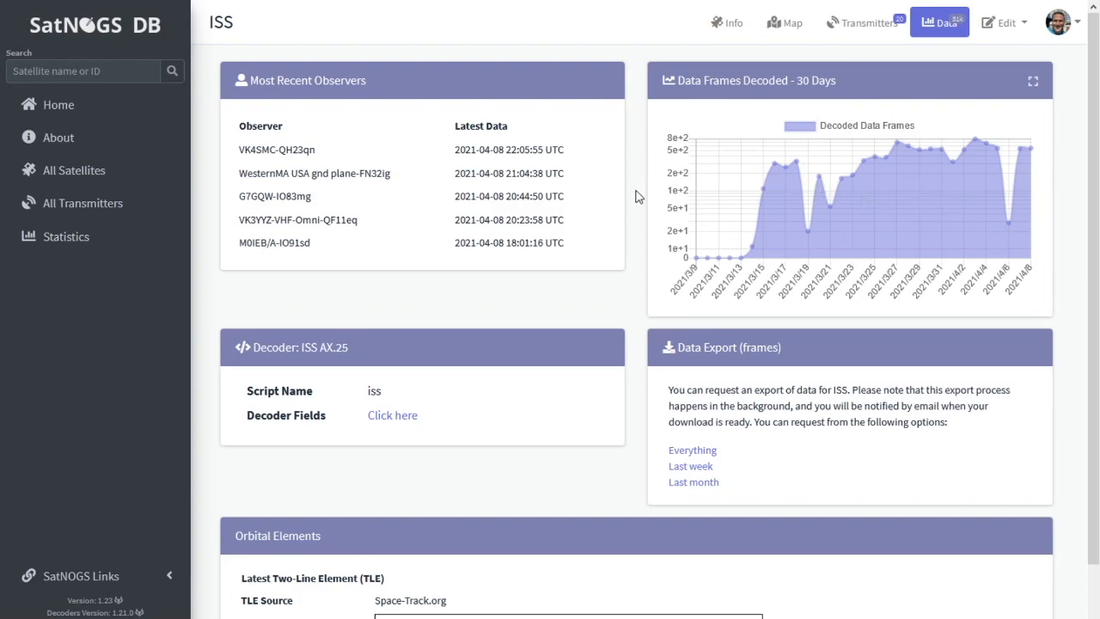
{"action": "mouse_move", "coordinate": [632, 205]}
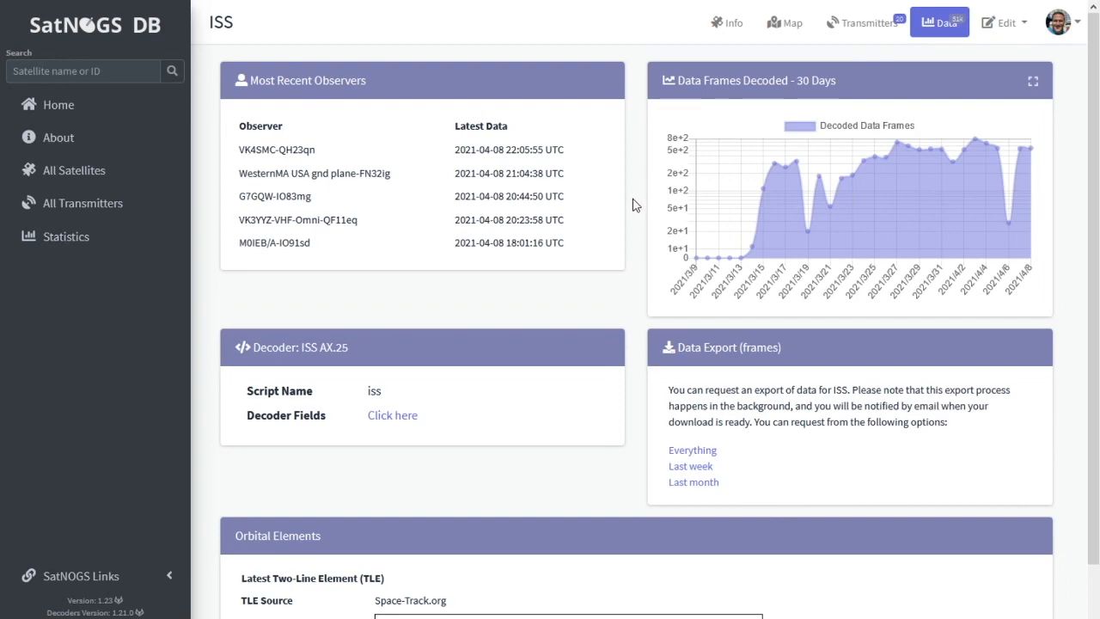
{"action": "mouse_move", "coordinate": [619, 268]}
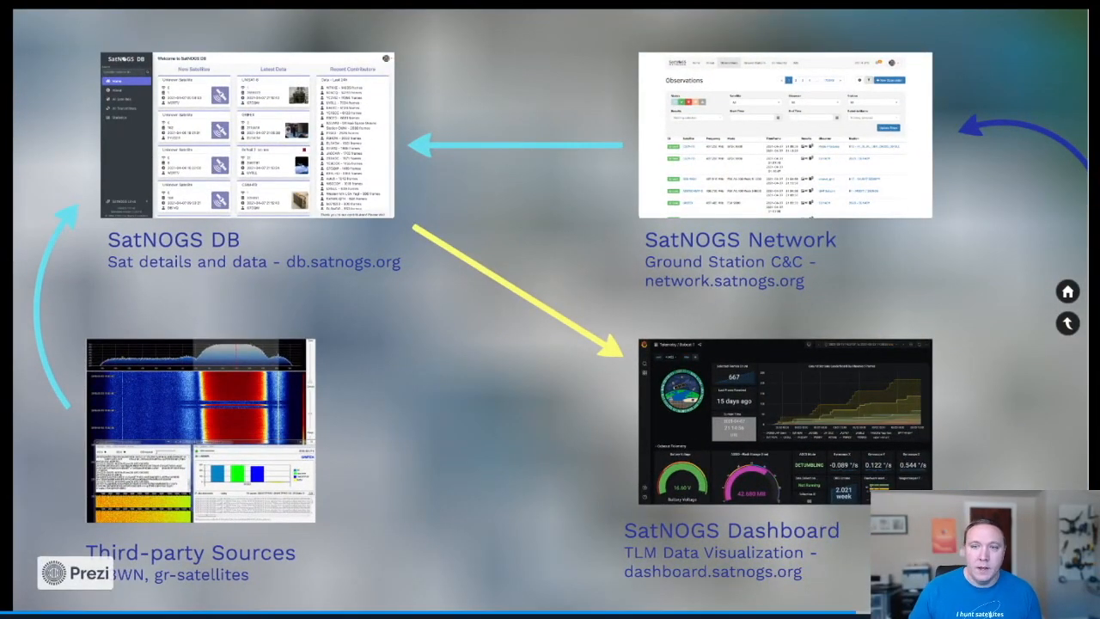
{"action": "mouse_move", "coordinate": [296, 412]}
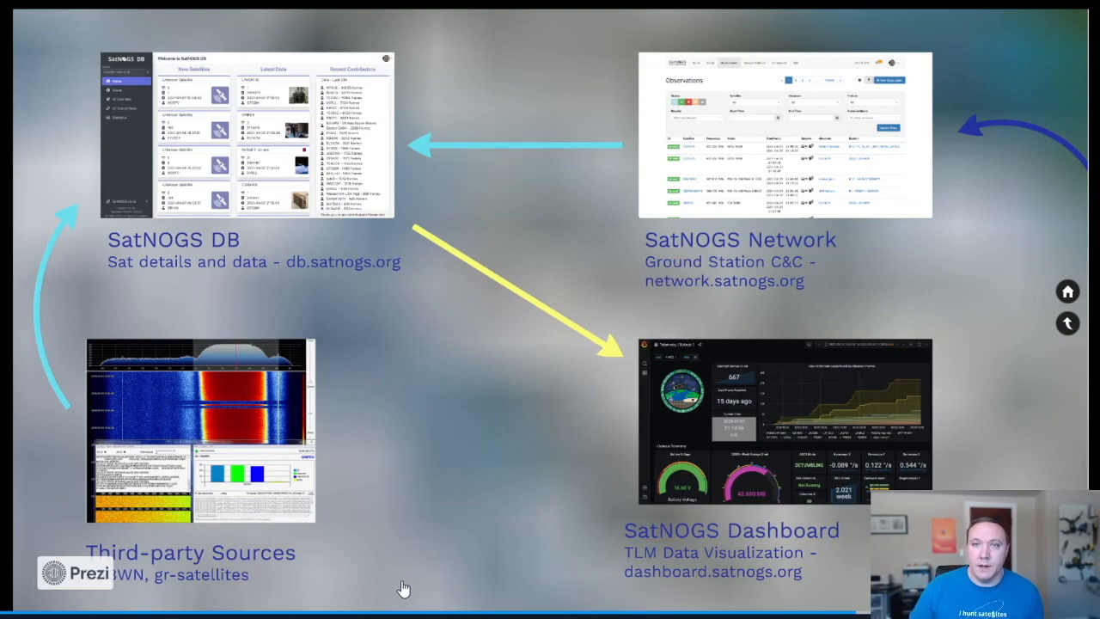
{"action": "mouse_move", "coordinate": [416, 581]}
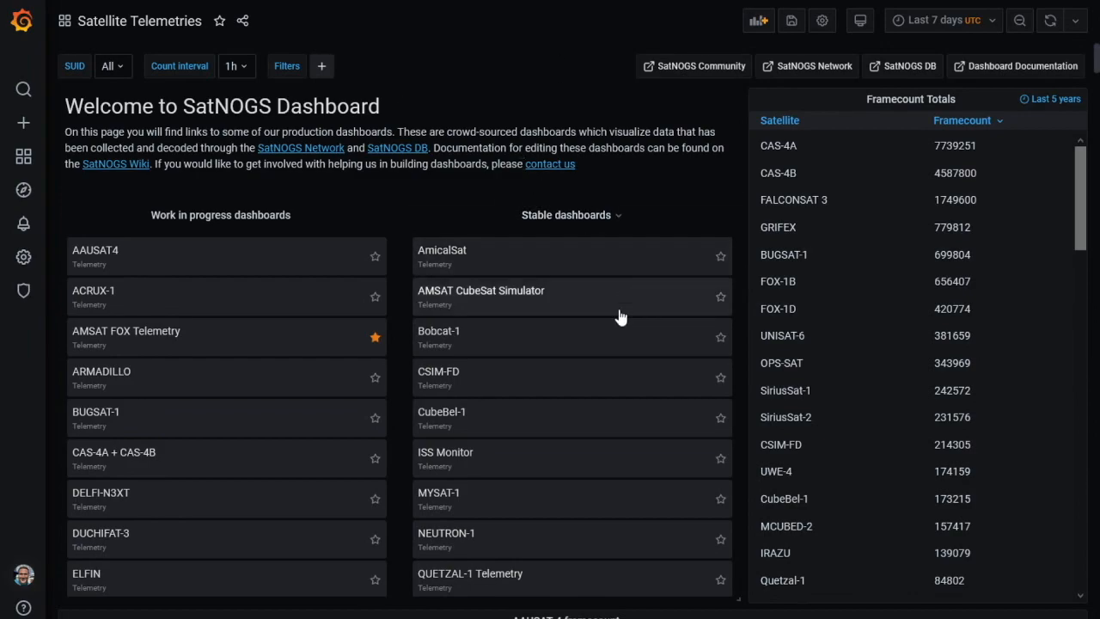
{"action": "mouse_move", "coordinate": [485, 344]}
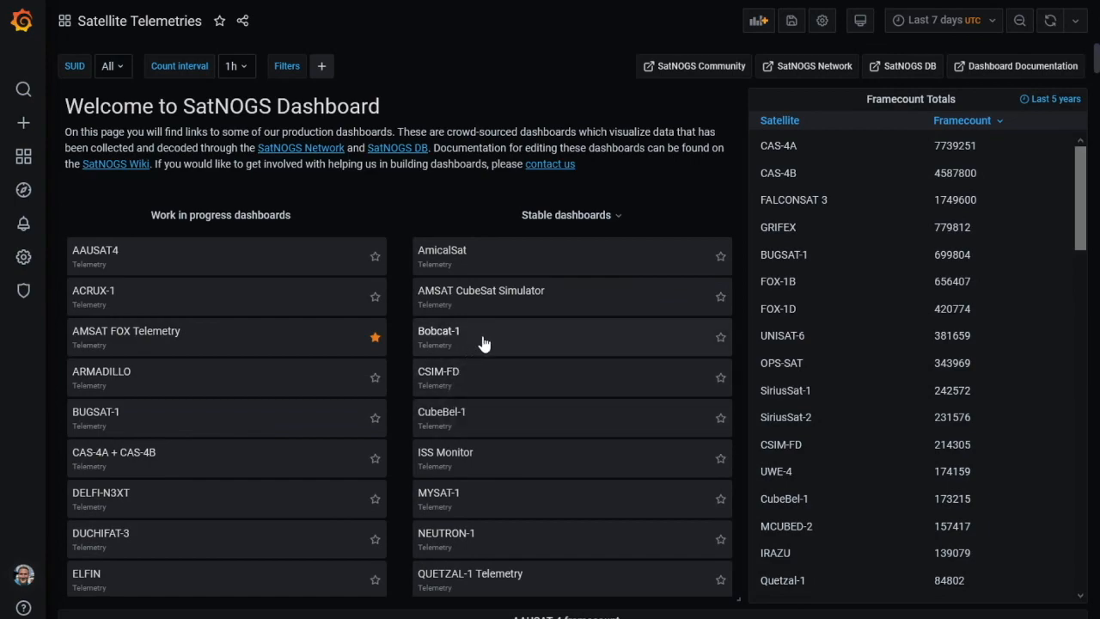
View the Bobcat-1 telemetry dashboard: 183 frames, battery voltage, solar power and station leaderboard.
{"action": "left_click", "coordinate": [440, 331]}
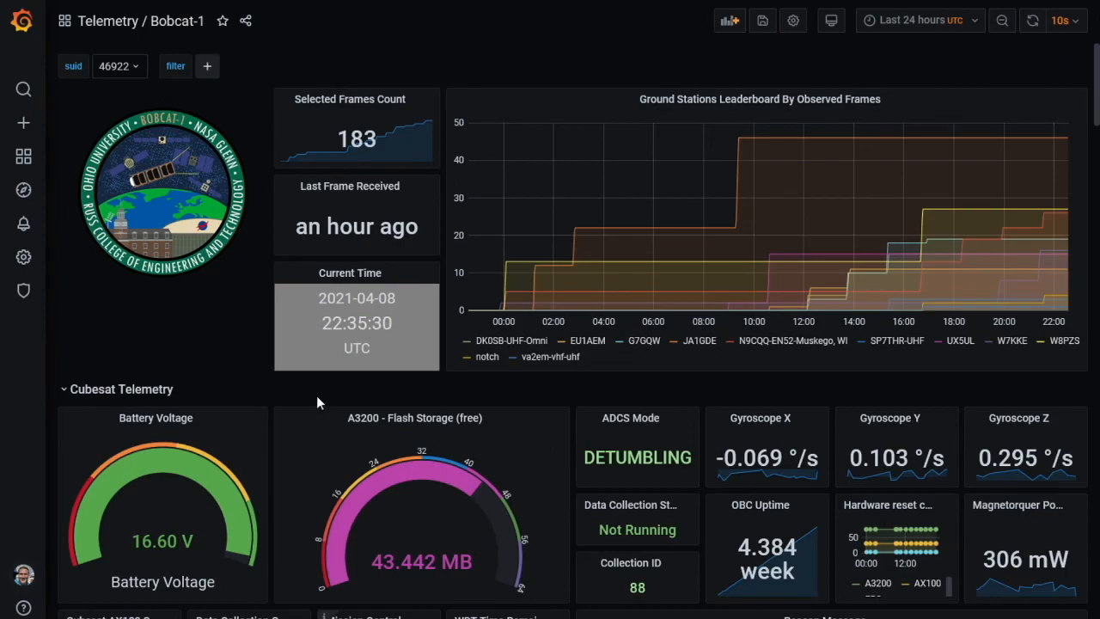
{"action": "scroll", "scroll_direction": "down", "scroll_amount": 3}
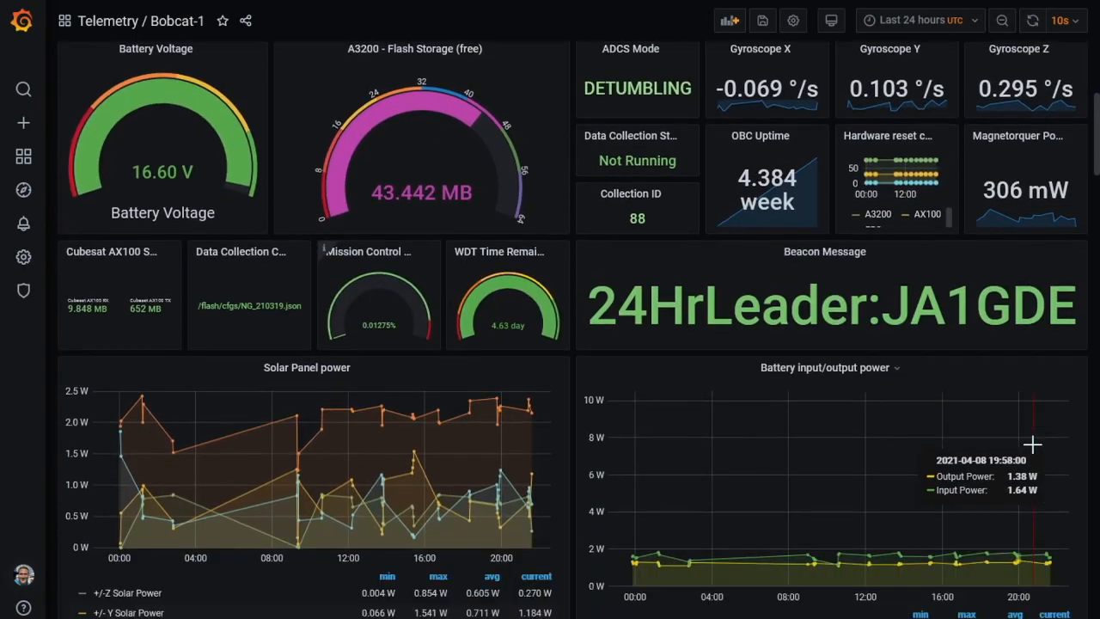
{"action": "scroll", "scroll_direction": "down", "scroll_amount": 3}
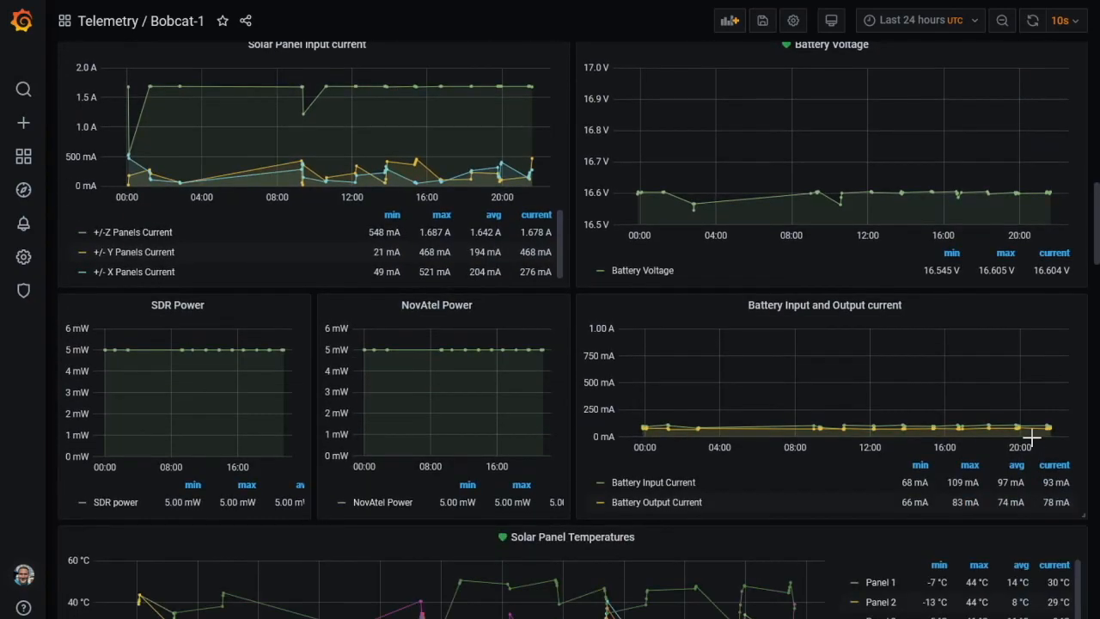
{"action": "scroll", "scroll_direction": "down", "scroll_amount": 3}
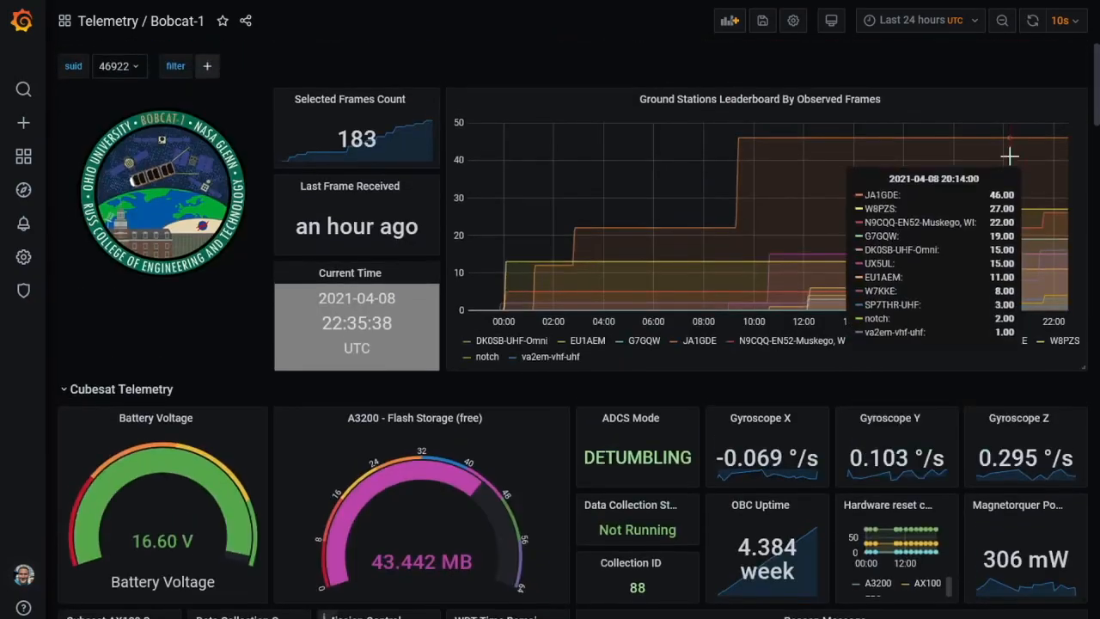
Set the Bobcat-1 dashboard range to Last 30 days and refresh, showing 5358 selected frames.
{"action": "left_click", "coordinate": [920, 20]}
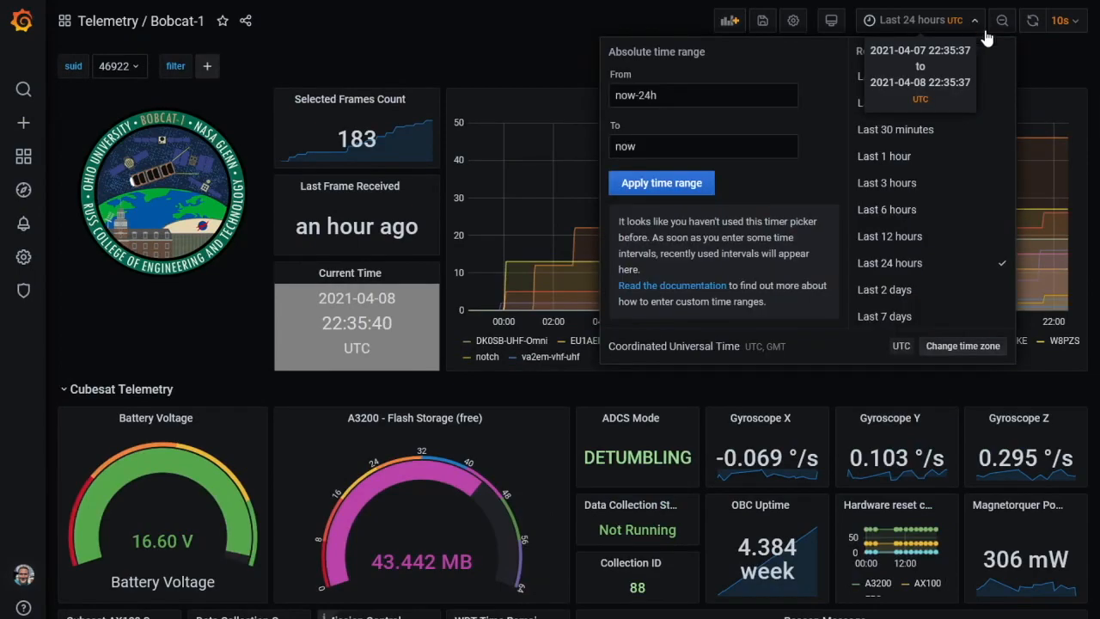
{"action": "scroll", "scroll_direction": "down", "scroll_amount": 3}
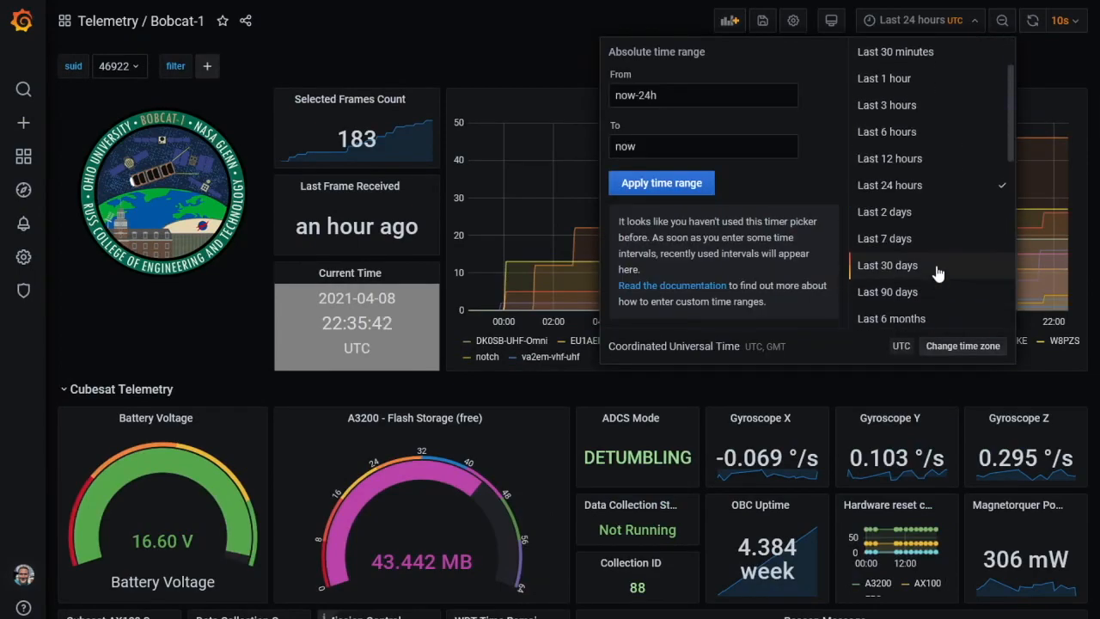
{"action": "left_click", "coordinate": [887, 265]}
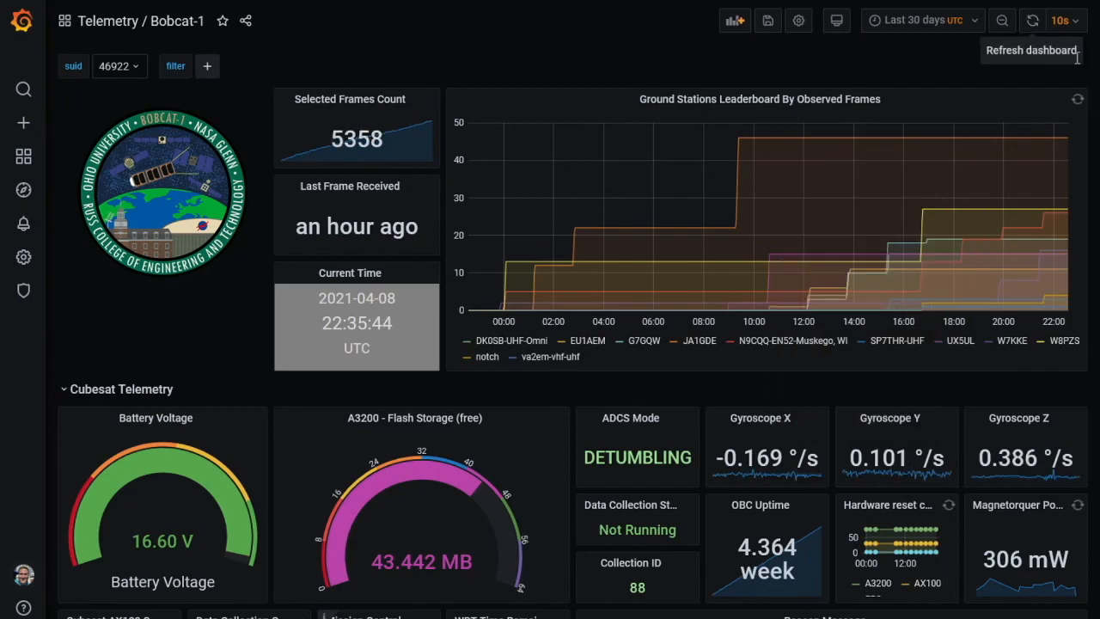
{"action": "left_click", "coordinate": [1032, 20]}
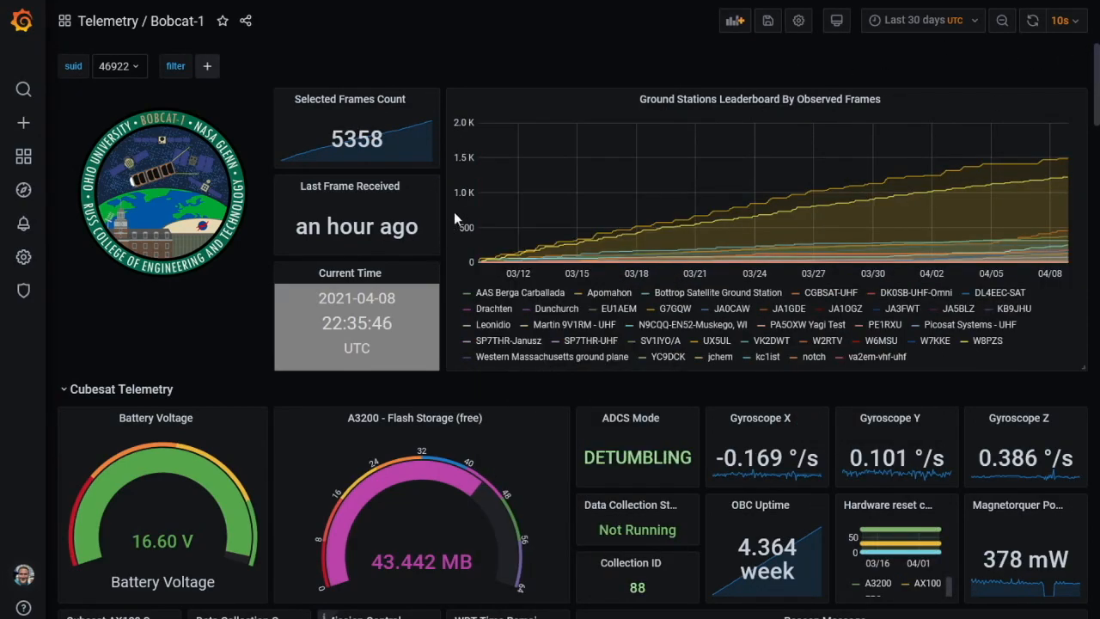
{"action": "scroll", "scroll_direction": "down", "scroll_amount": 3}
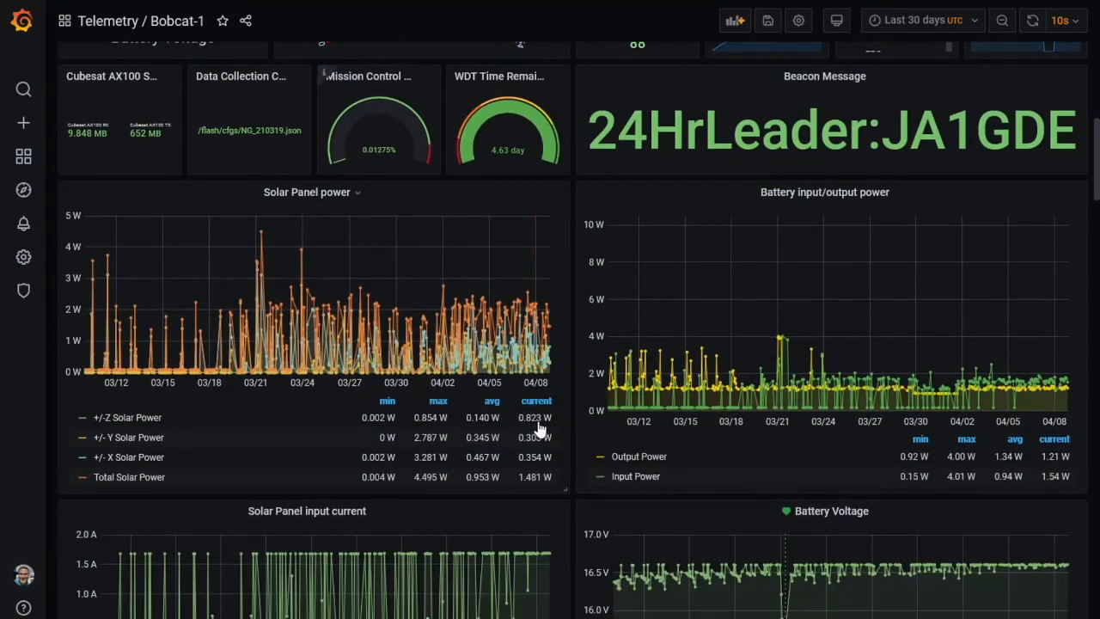
{"action": "mouse_move", "coordinate": [753, 404]}
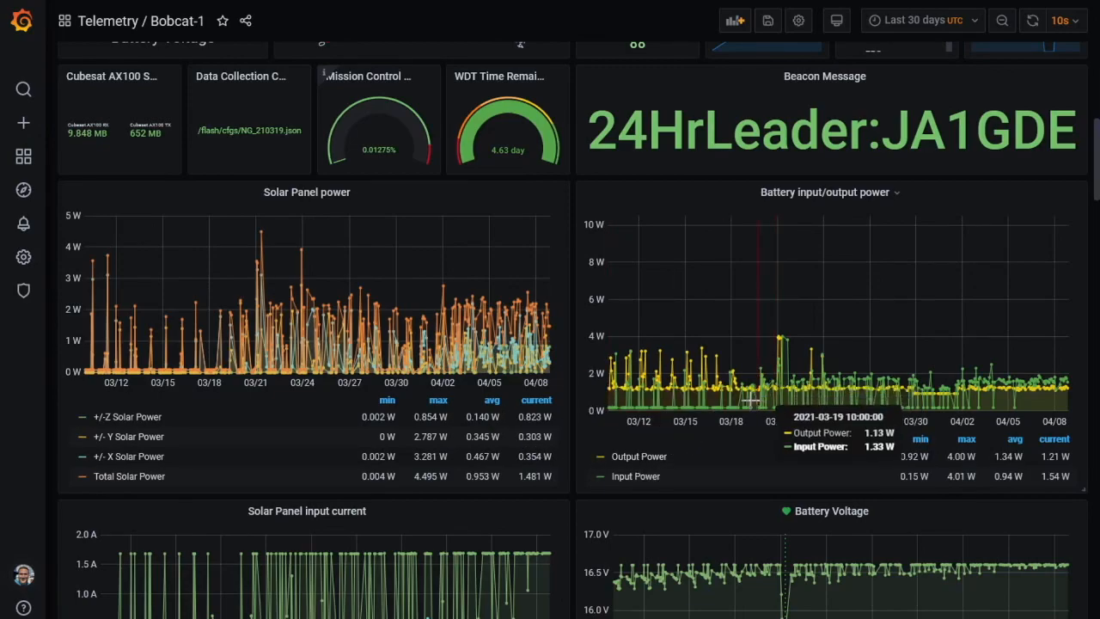
{"action": "scroll", "scroll_direction": "down", "scroll_amount": 3}
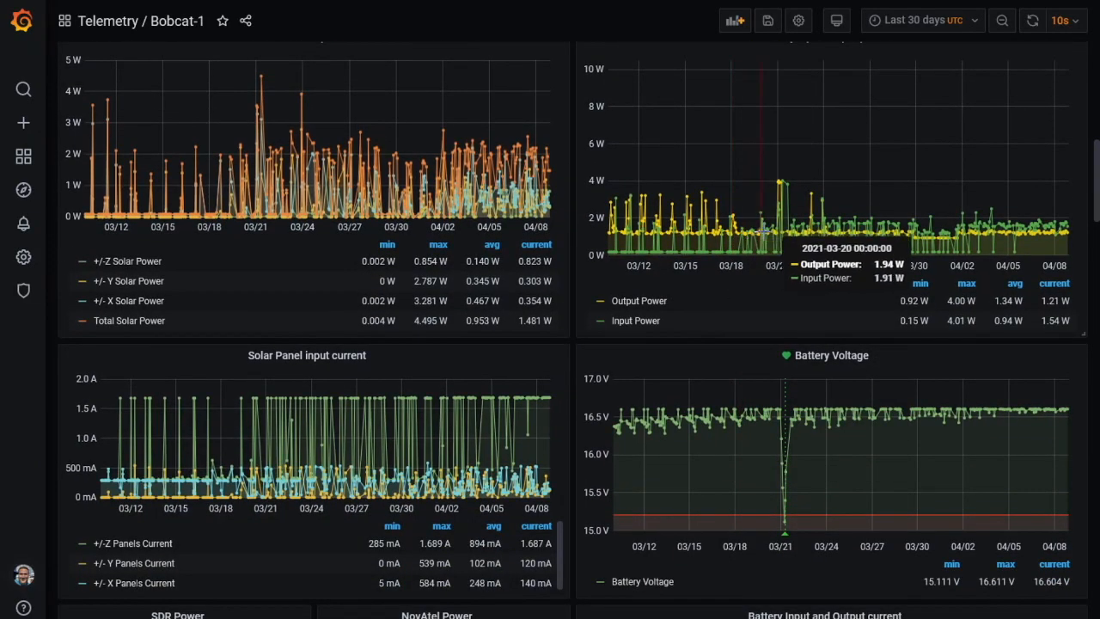